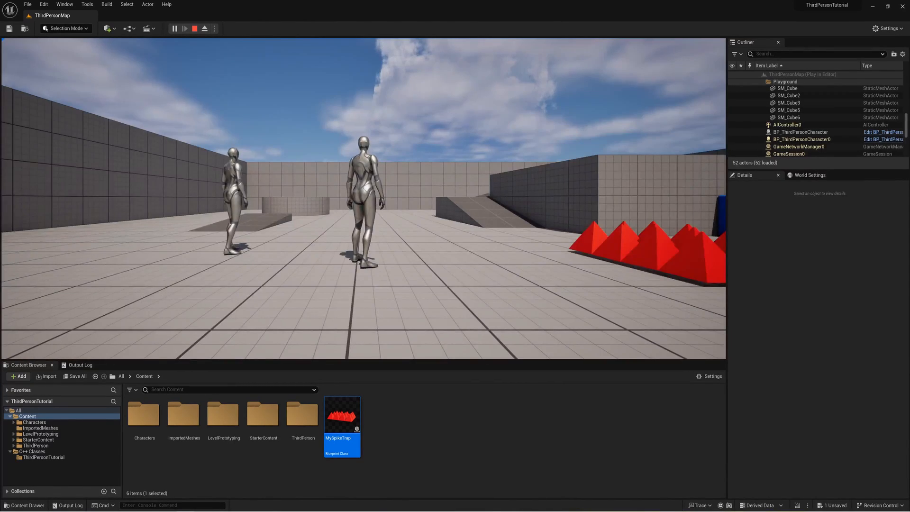
- Create a new C++ class named SpikeTrap with Actor as its parent class
{"action": "left_click", "coordinate": [195, 28]}
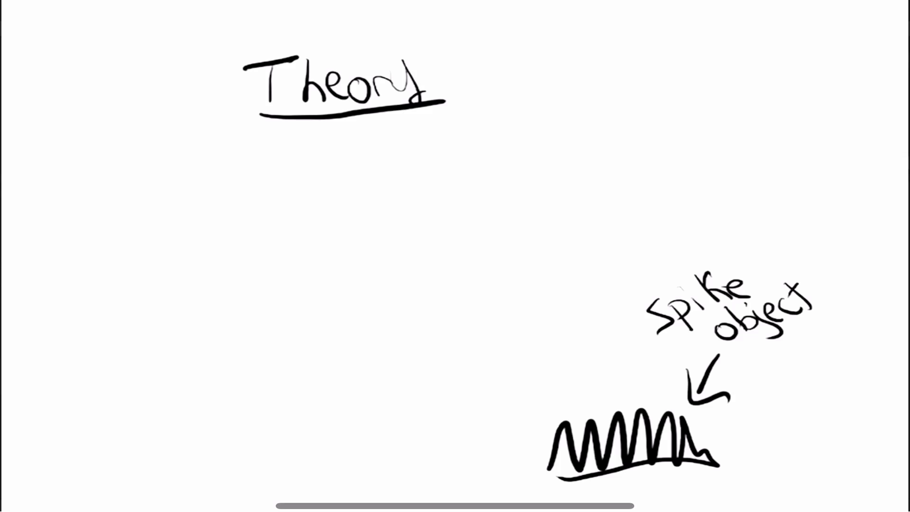
{"action": "type", "text": "collision"}
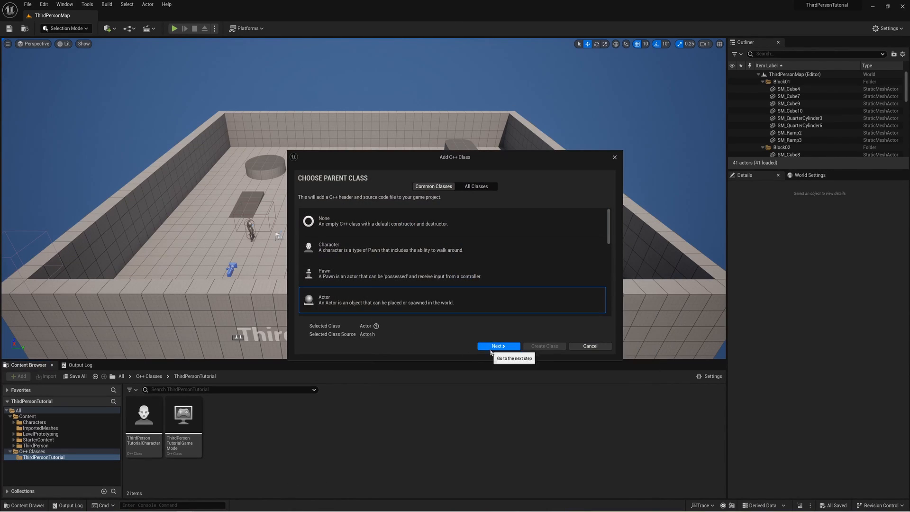
{"action": "left_click", "coordinate": [498, 346]}
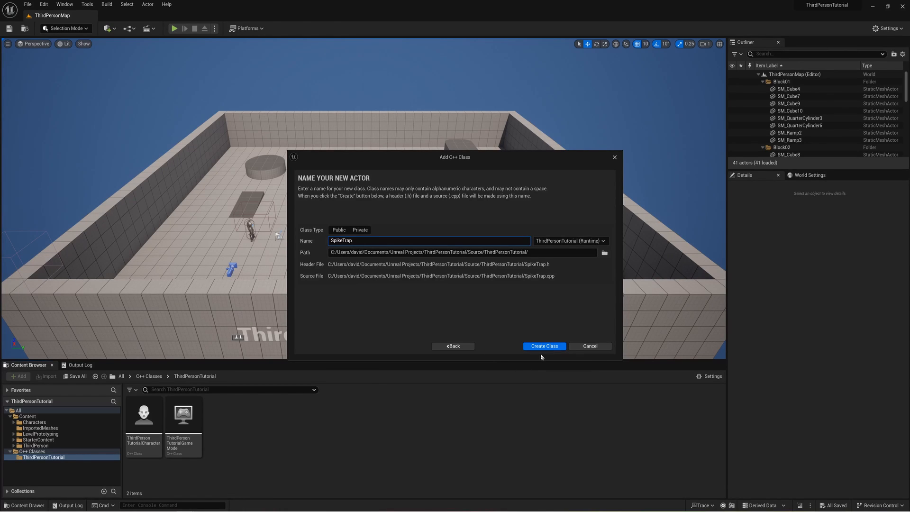
{"action": "left_click", "coordinate": [544, 346]}
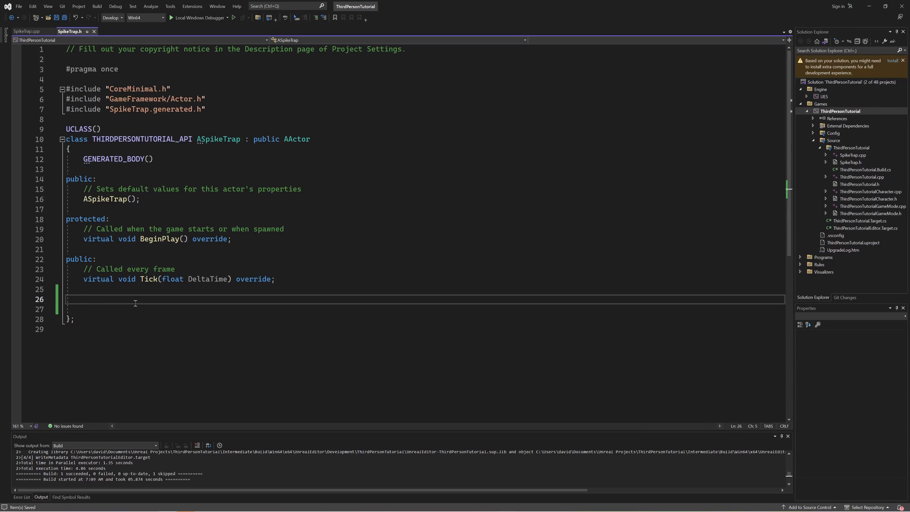
- In SpikeTrap.h, declare private SpikeMesh, OnComponentHit, FTimerHandle RestartTimer and HandleReset()
{"action": "type", "text": "private:"}
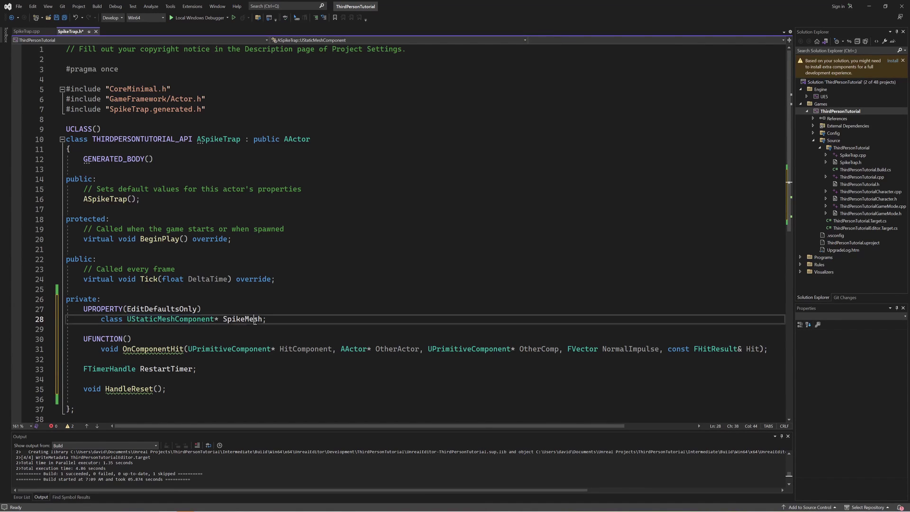
{"action": "double_click", "coordinate": [241, 319]}
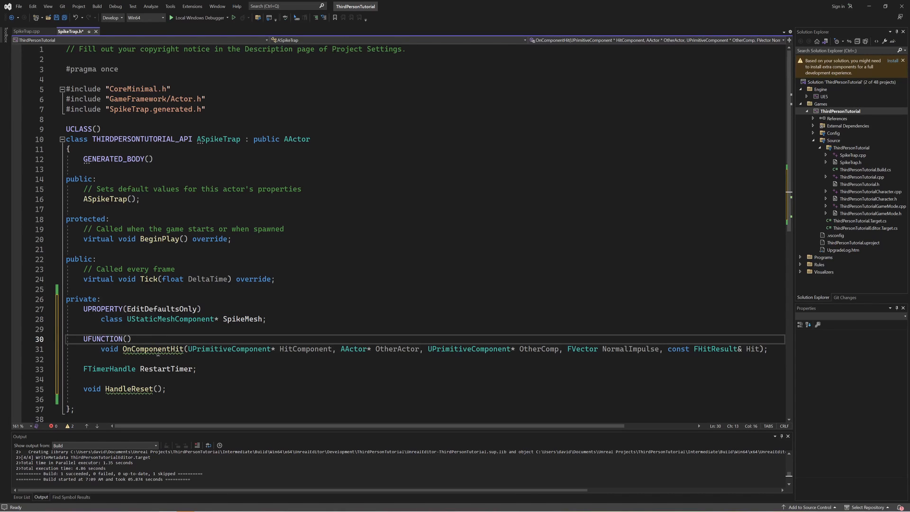
{"action": "double_click", "coordinate": [152, 349]}
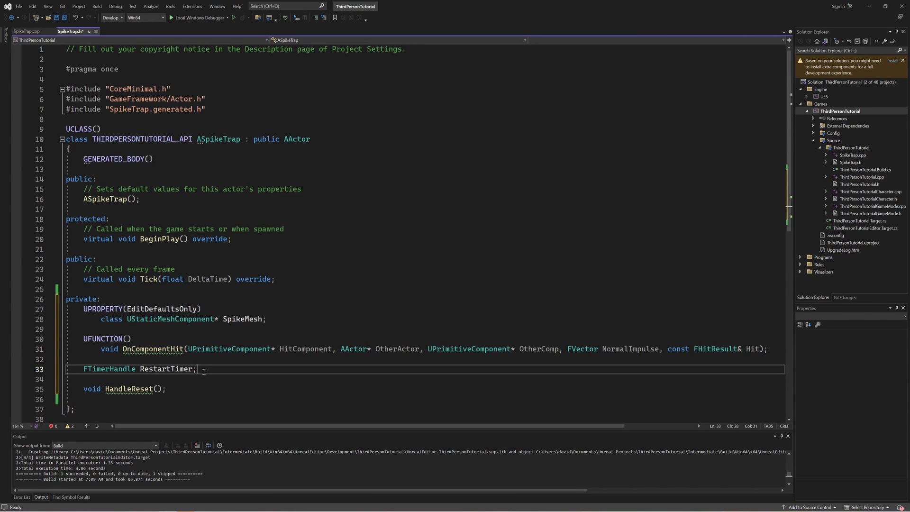
{"action": "double_click", "coordinate": [109, 368]}
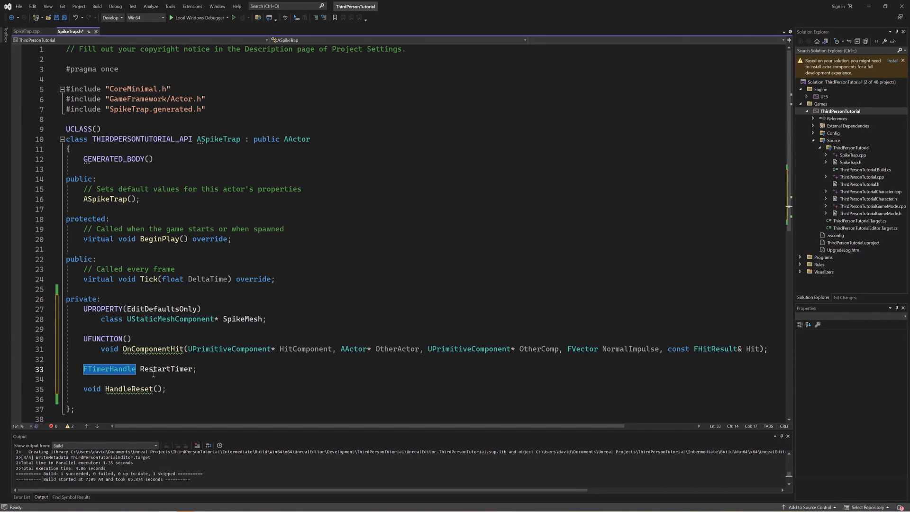
{"action": "left_click", "coordinate": [196, 368]}
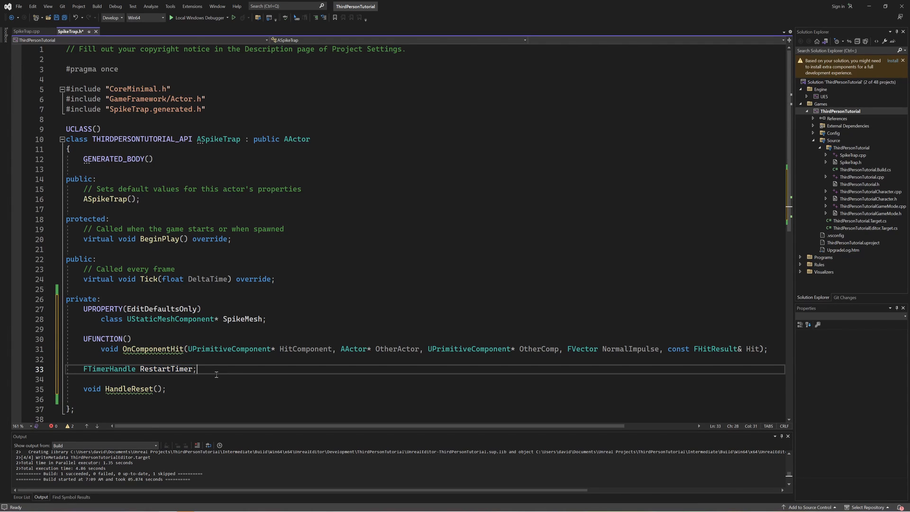
{"action": "mouse_move", "coordinate": [143, 378]}
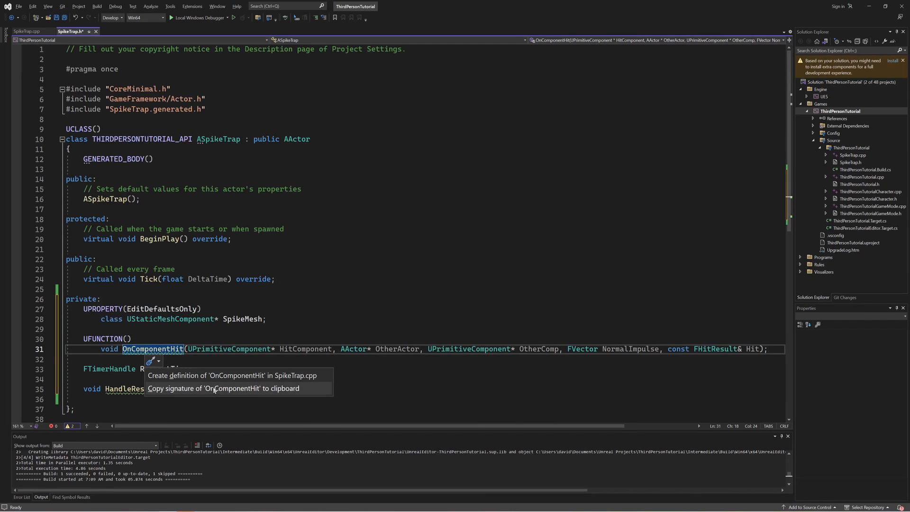
- Generate the OnComponentHit and HandleReset definitions in SpikeTrap.cpp from their declarations
{"action": "left_click", "coordinate": [235, 375]}
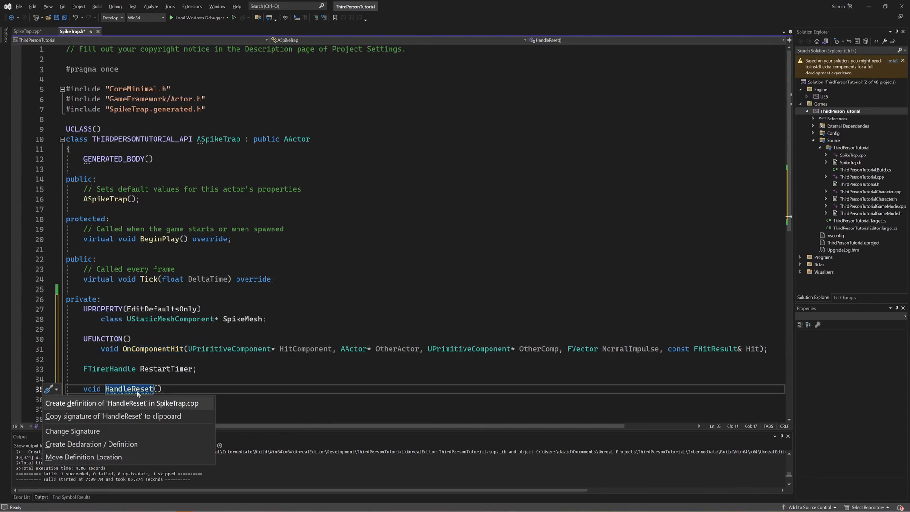
{"action": "left_click", "coordinate": [120, 402]}
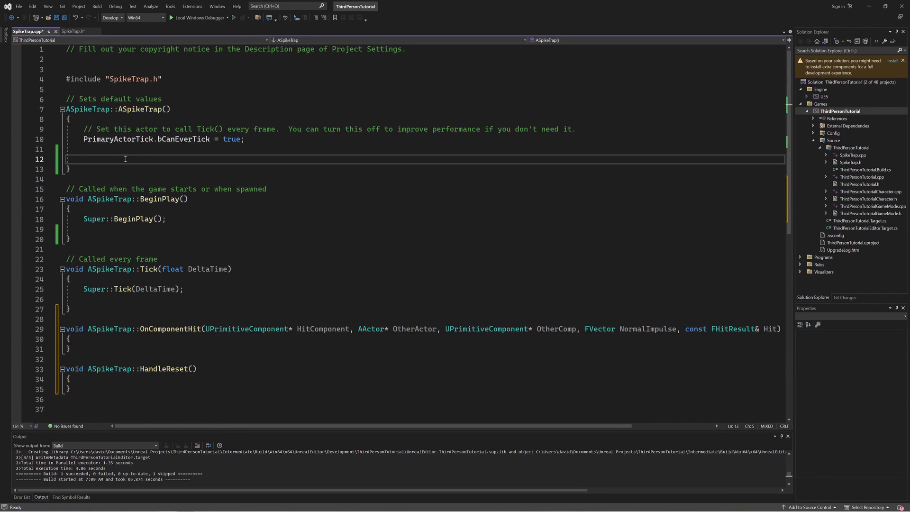
- Create SpikeMesh in the constructor with CreateDefaultSubobject<UStaticMeshComponent>(TEXT("Spike Mesh"))
{"action": "type", "text": "SpikeMesh = CreateDefaultSubobject<UStaticMeshComponent>(TEXT(\"Spike Mesh\"));"}
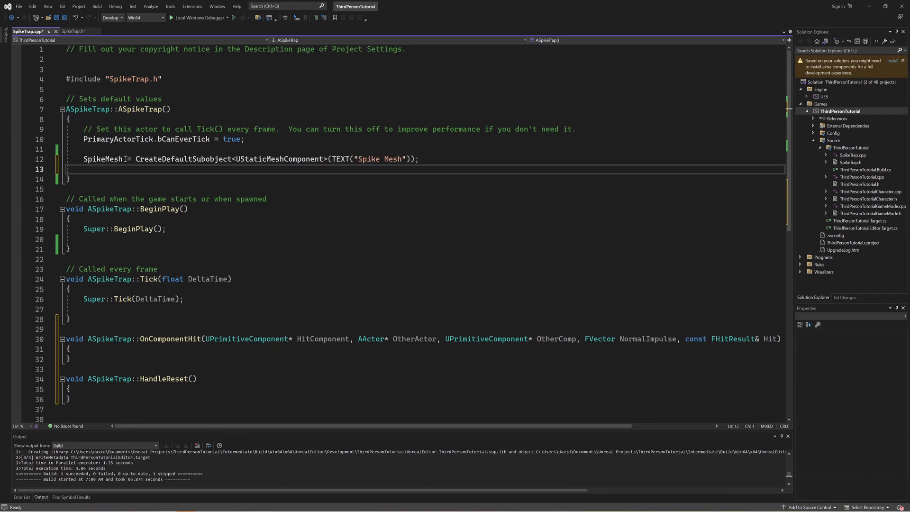
{"action": "double_click", "coordinate": [183, 159]}
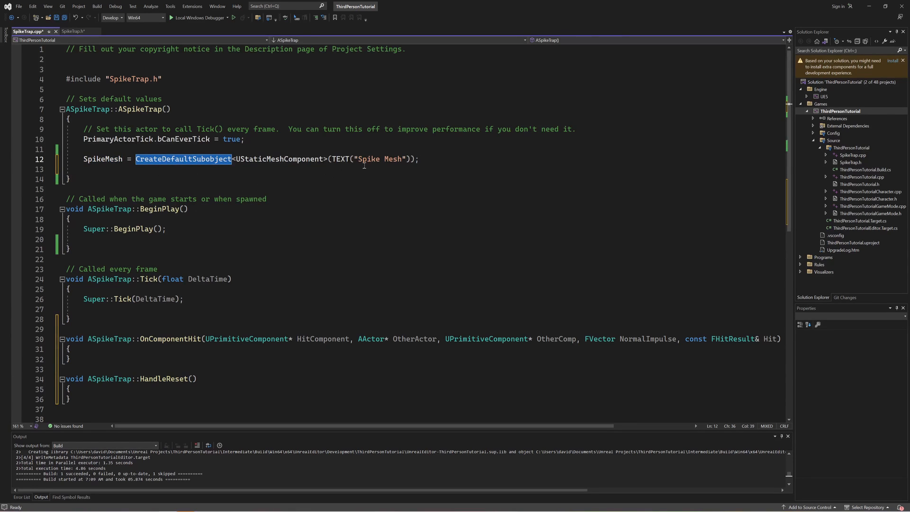
{"action": "double_click", "coordinate": [392, 160]}
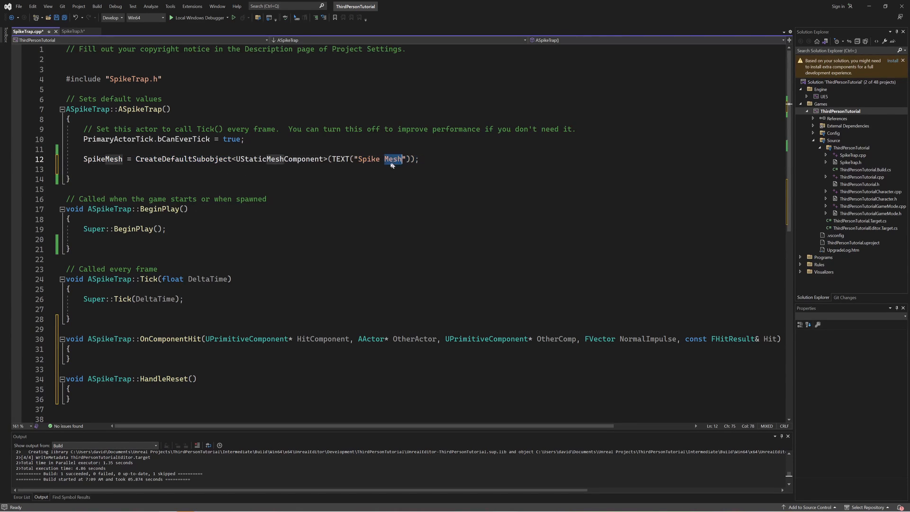
{"action": "double_click", "coordinate": [279, 158]}
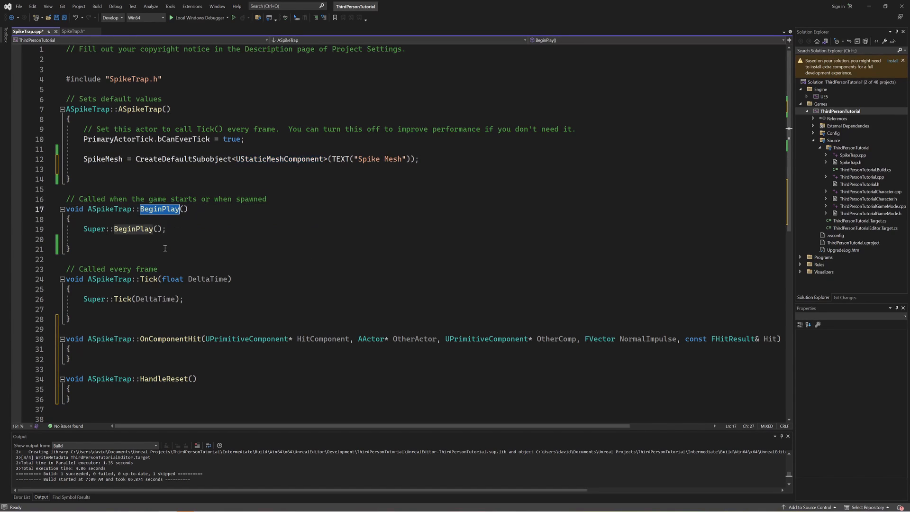
- In BeginPlay, bind SpikeMesh->OnComponentHit to ASpikeTrap::OnComponentHit using AddDynamic
{"action": "double_click", "coordinate": [102, 159]}
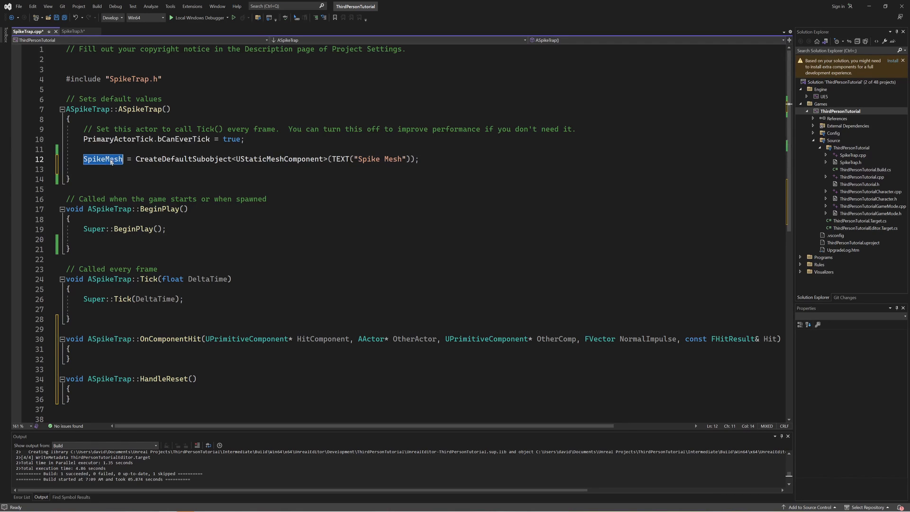
{"action": "double_click", "coordinate": [170, 339]}
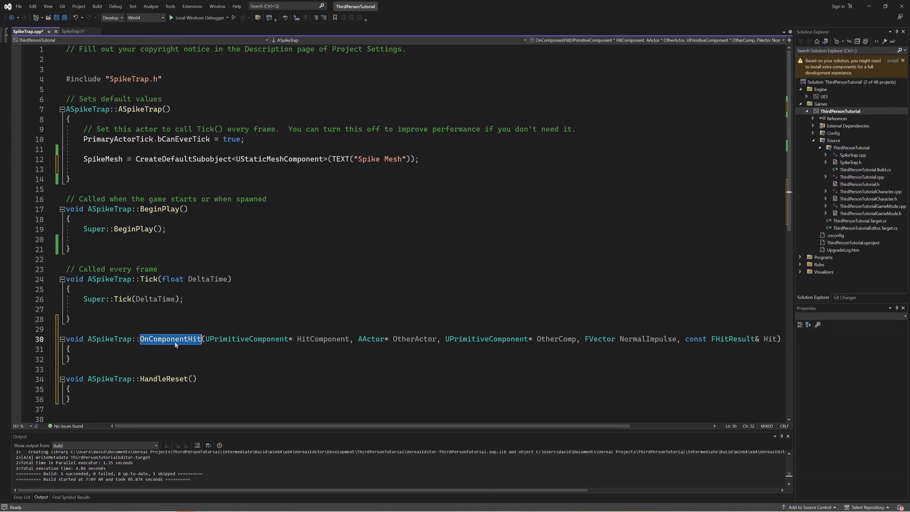
{"action": "mouse_move", "coordinate": [177, 345]}
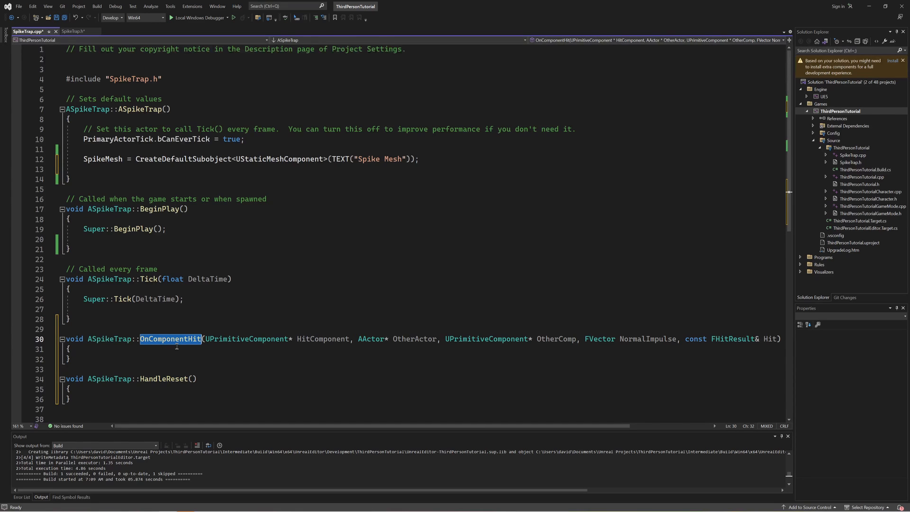
{"action": "type", "text": "SpikeMesh->OnComponentHit.AddDynamic(this, &ASpikeTrap::OnComponentHit);"}
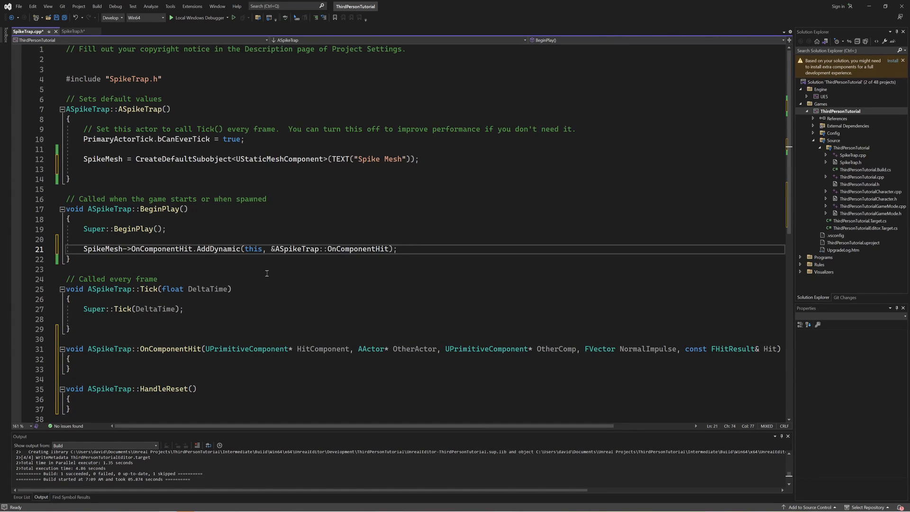
{"action": "double_click", "coordinate": [102, 249]}
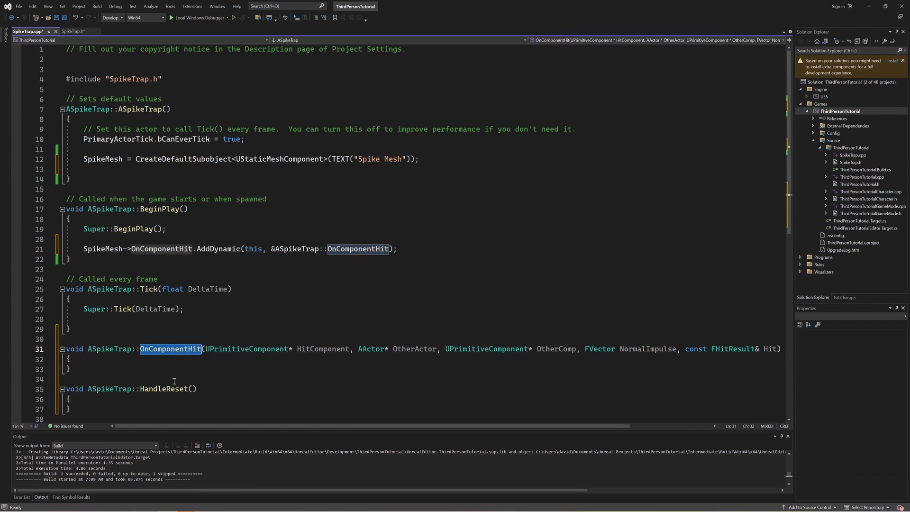
{"action": "left_click", "coordinate": [347, 248]}
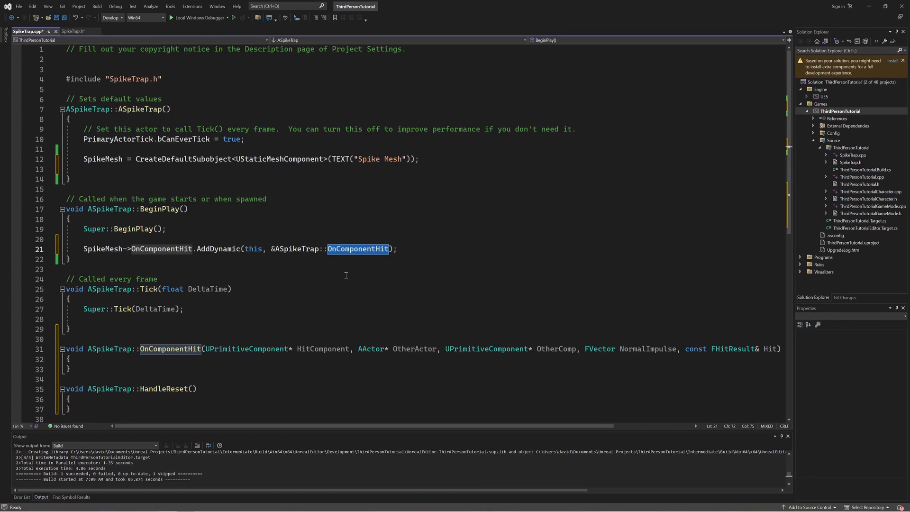
{"action": "mouse_move", "coordinate": [340, 265]}
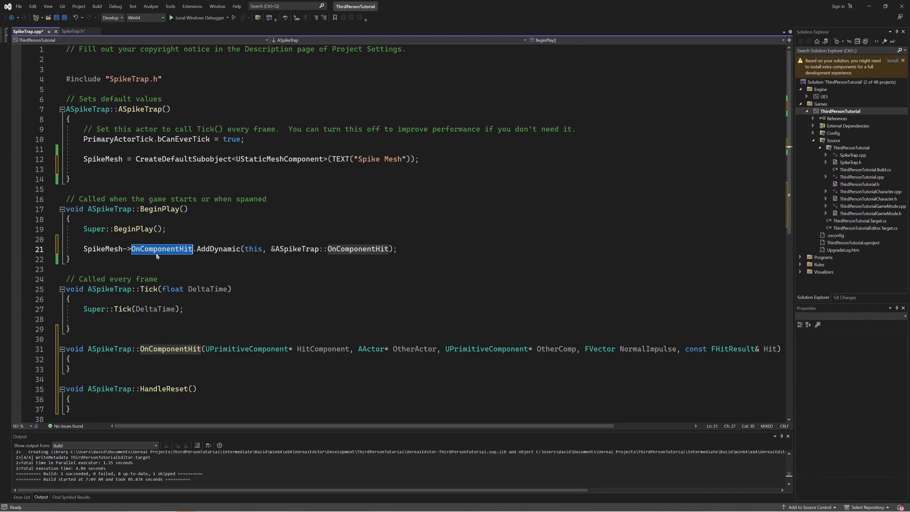
{"action": "mouse_move", "coordinate": [157, 256]}
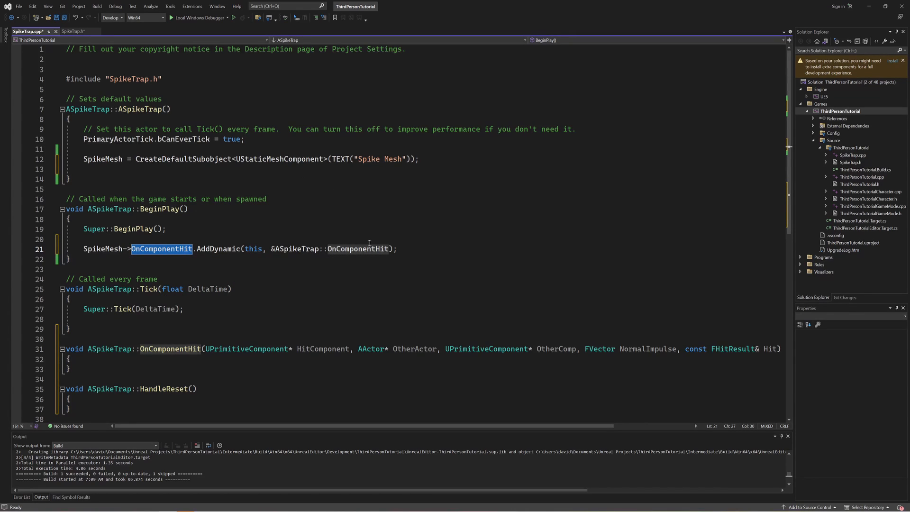
{"action": "double_click", "coordinate": [357, 248]}
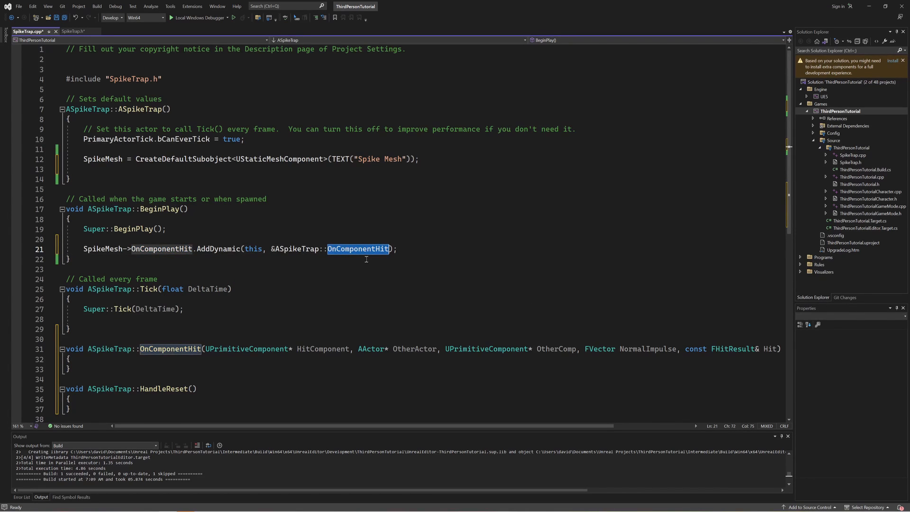
{"action": "mouse_move", "coordinate": [348, 274]}
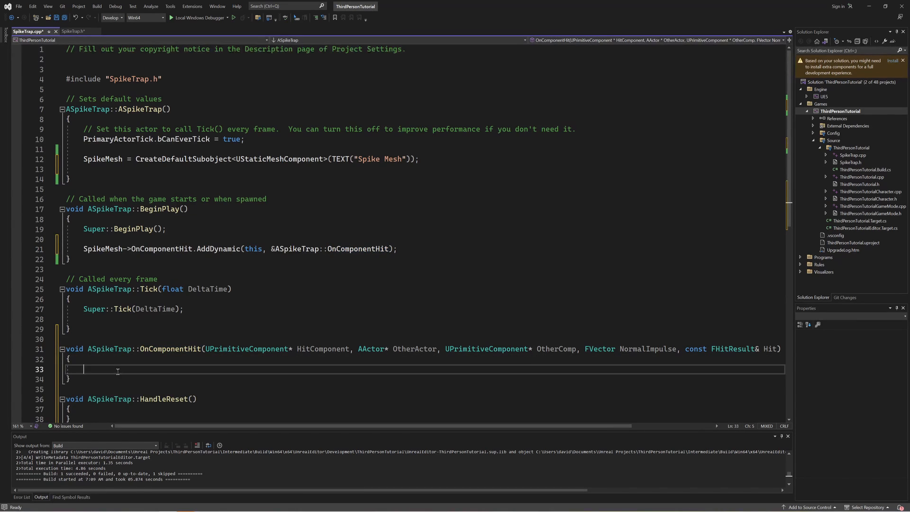
{"action": "mouse_move", "coordinate": [119, 375]}
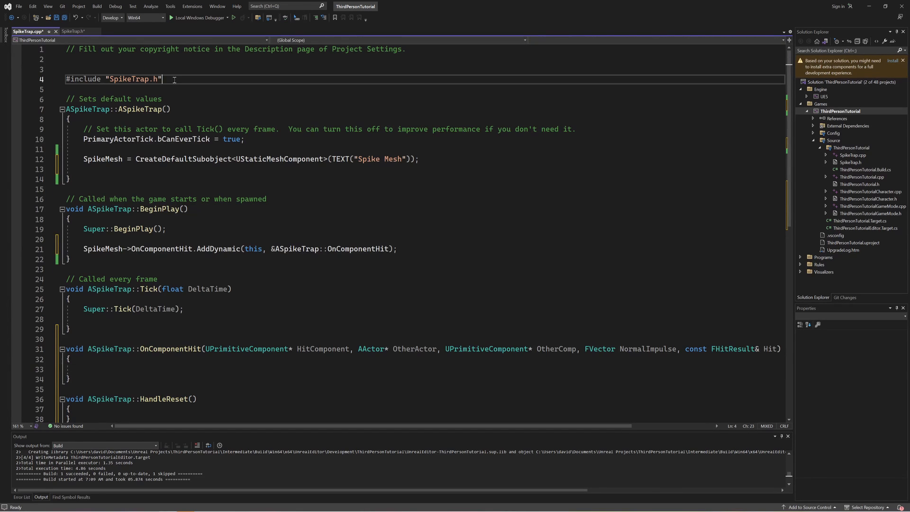
- Include ThirdPersonTutorialCharacter.h and, on the next line, TimerManager.h in SpikeTrap.cpp
{"action": "type", "text": "#include \"ThirdPersonTutorialCharacter.h\""}
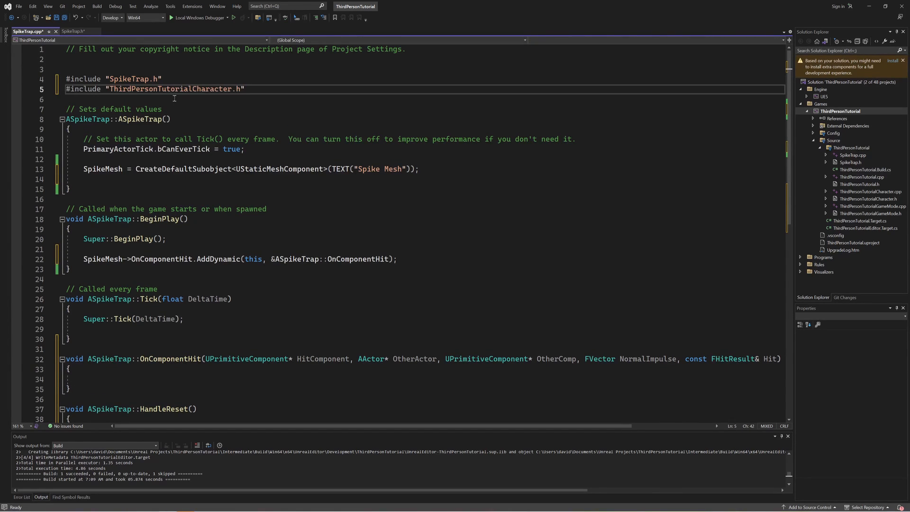
{"action": "double_click", "coordinate": [169, 89]}
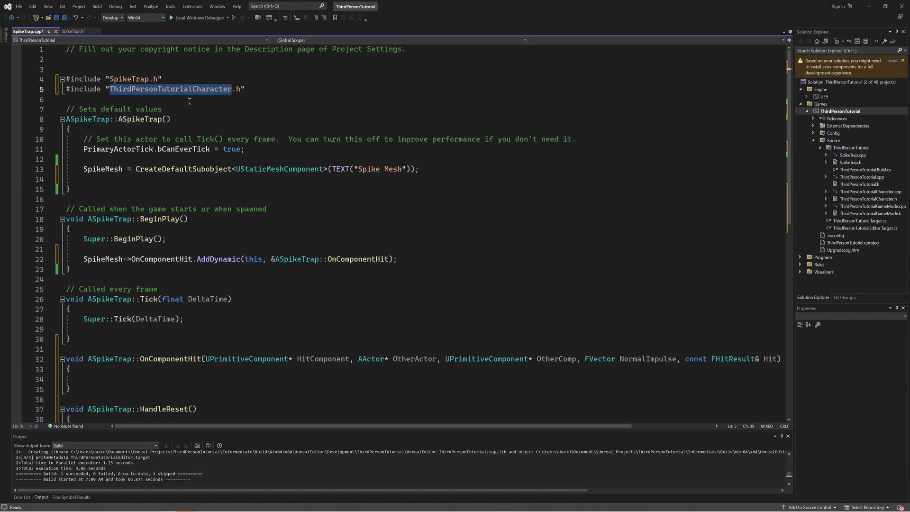
{"action": "mouse_move", "coordinate": [145, 97]}
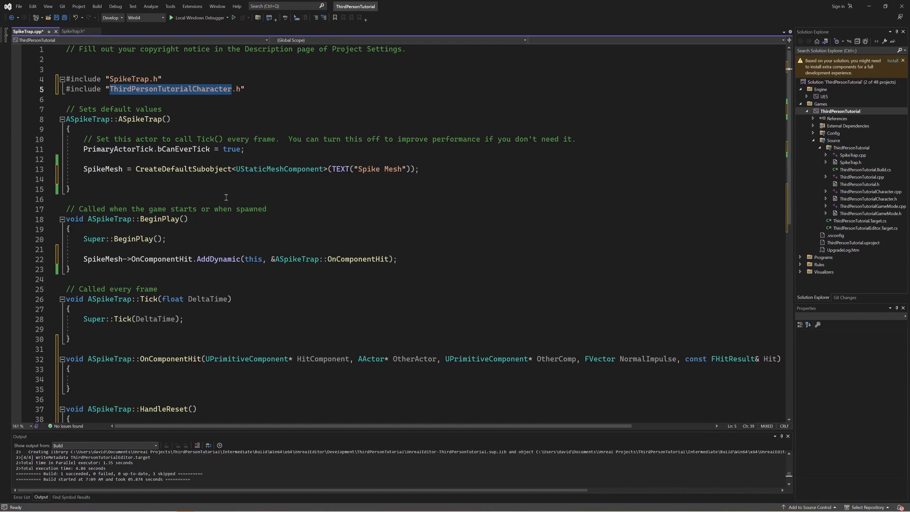
{"action": "mouse_move", "coordinate": [221, 193]}
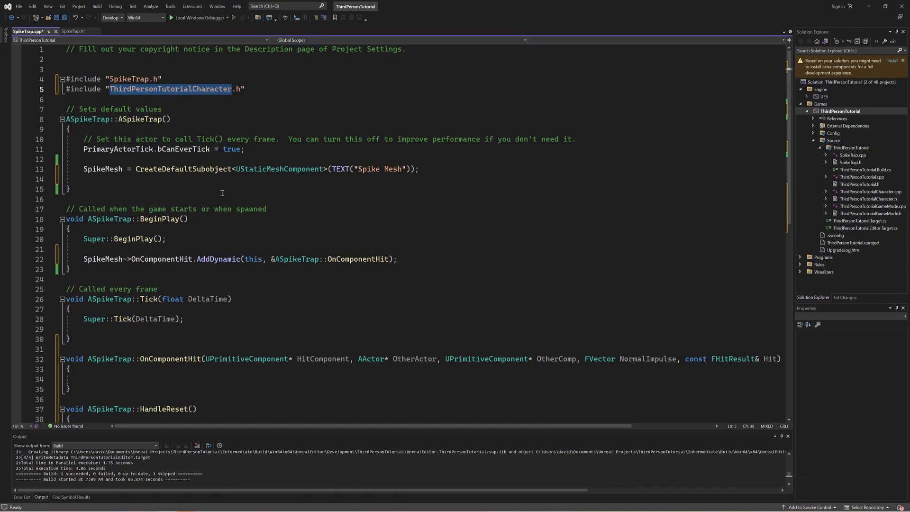
{"action": "left_click", "coordinate": [271, 88]}
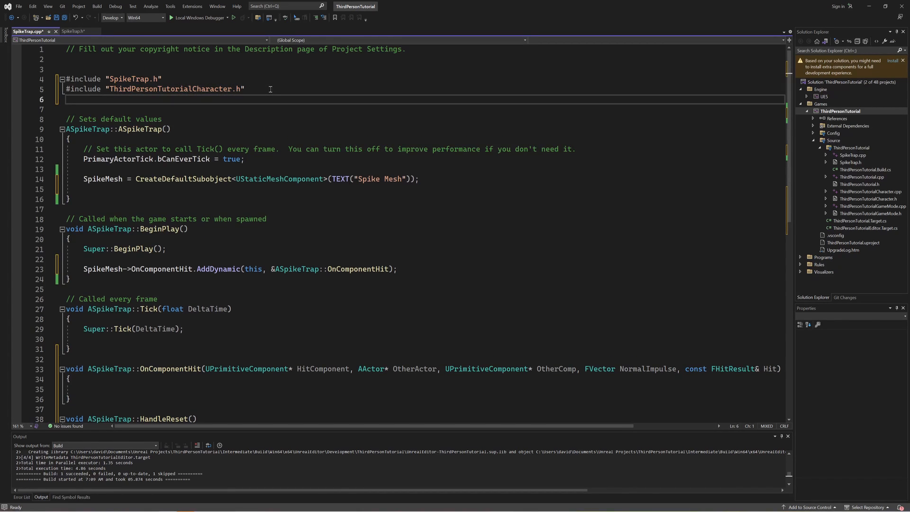
{"action": "type", "text": "#include \"TimerManager.h\""}
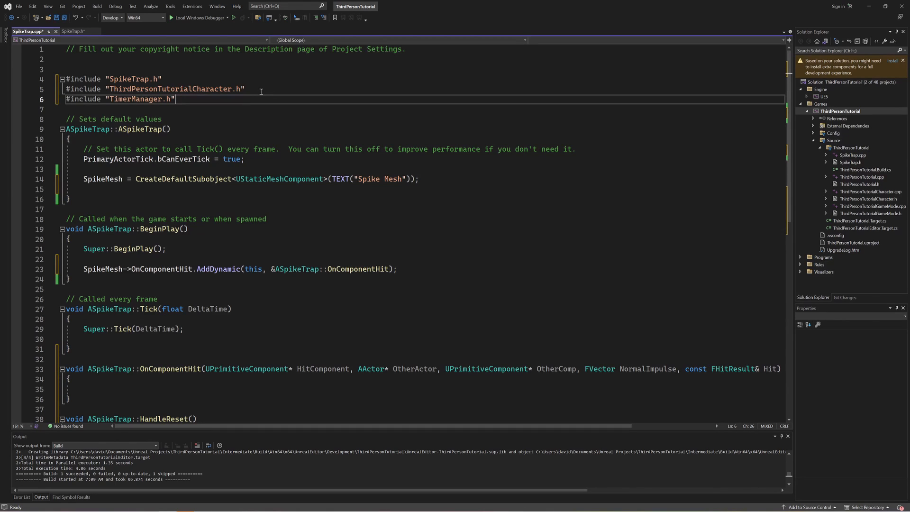
{"action": "double_click", "coordinate": [135, 99]}
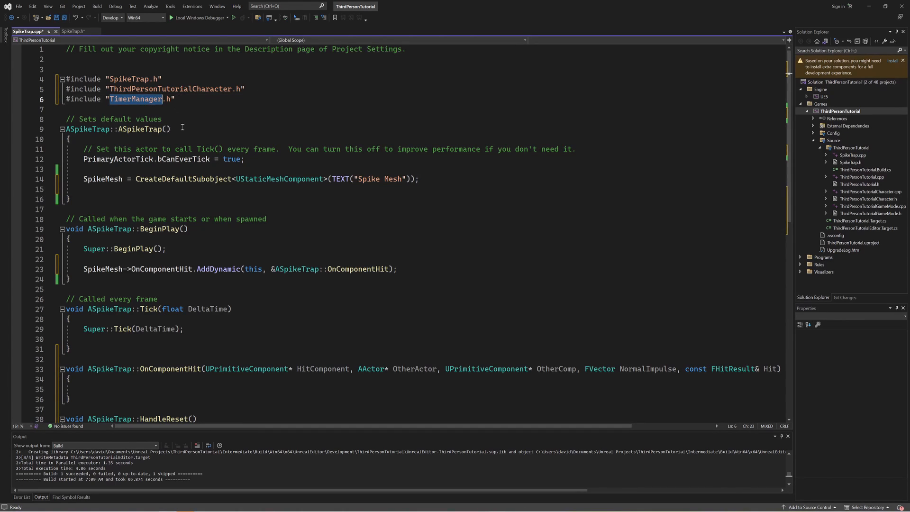
- Fill OnComponentHit: cast OtherActor, launch the character, and SetTimer RestartTimer for HandleReset
{"action": "scroll", "scroll_direction": "down", "scroll_amount": 3}
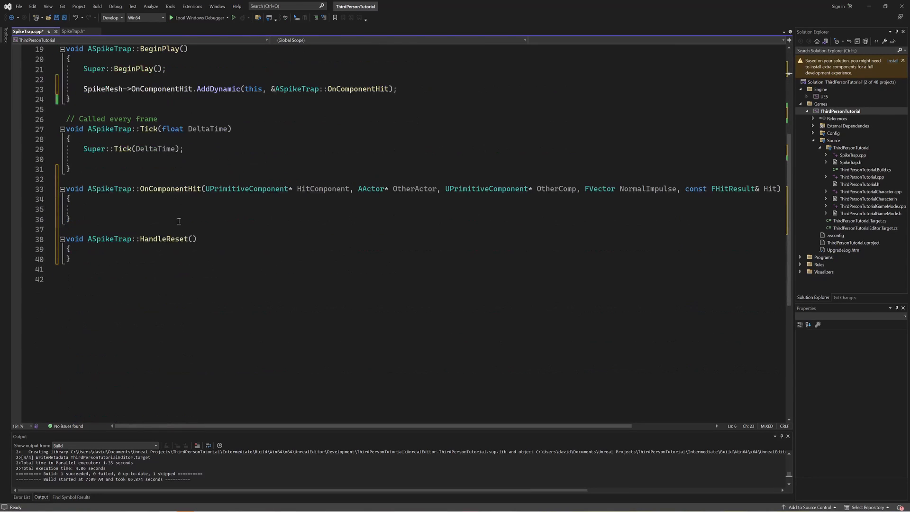
{"action": "left_click", "coordinate": [85, 209]}
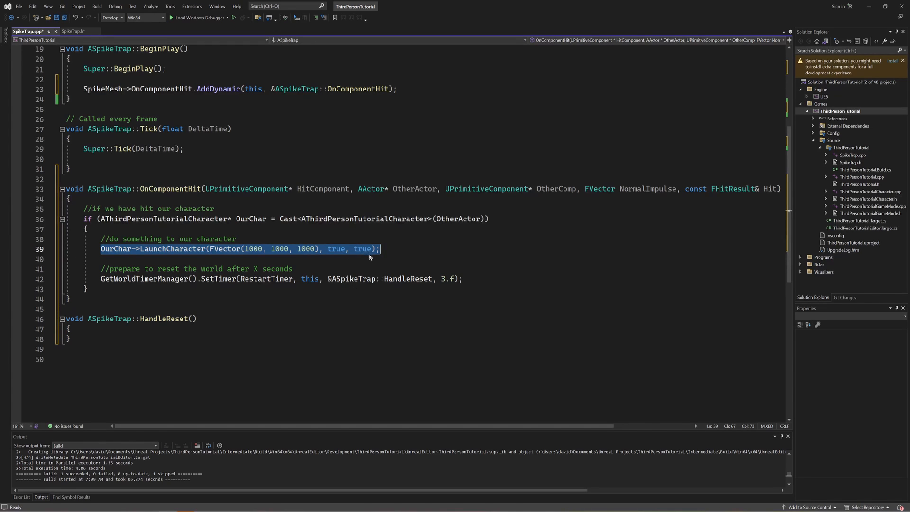
{"action": "mouse_move", "coordinate": [189, 256]}
{"action": "type", "text": "OurChar->LaunchCharacter()"}
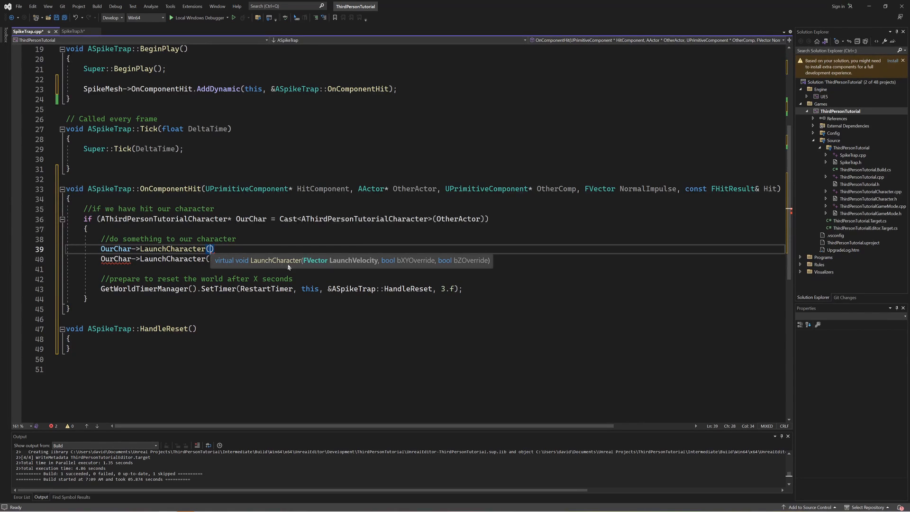
{"action": "mouse_move", "coordinate": [355, 268]}
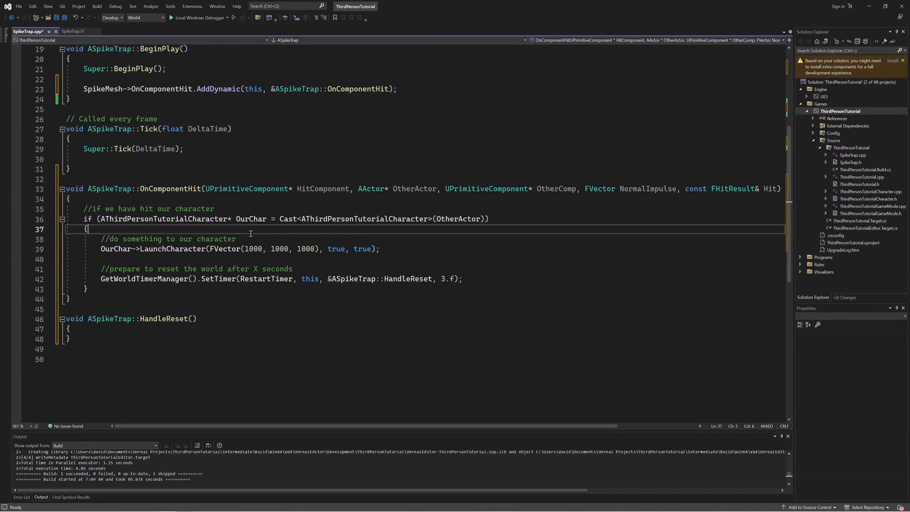
{"action": "double_click", "coordinate": [164, 219]}
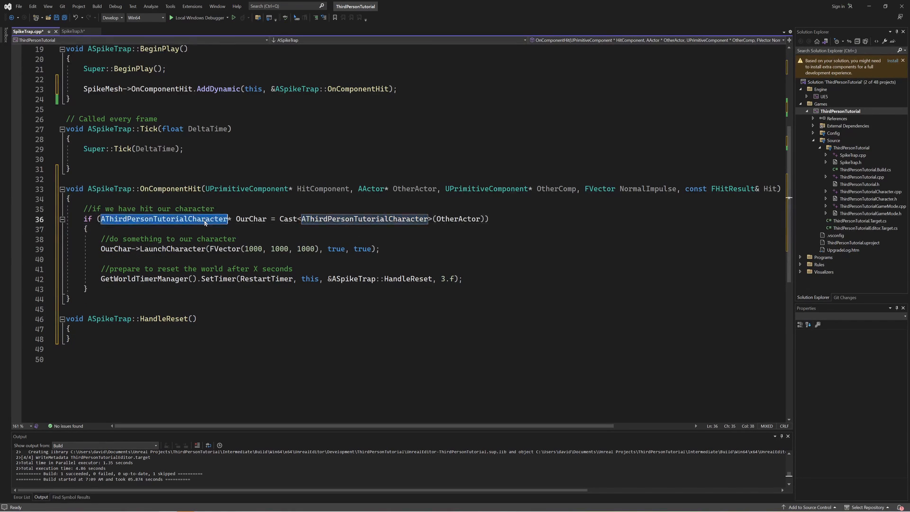
{"action": "mouse_move", "coordinate": [206, 229]}
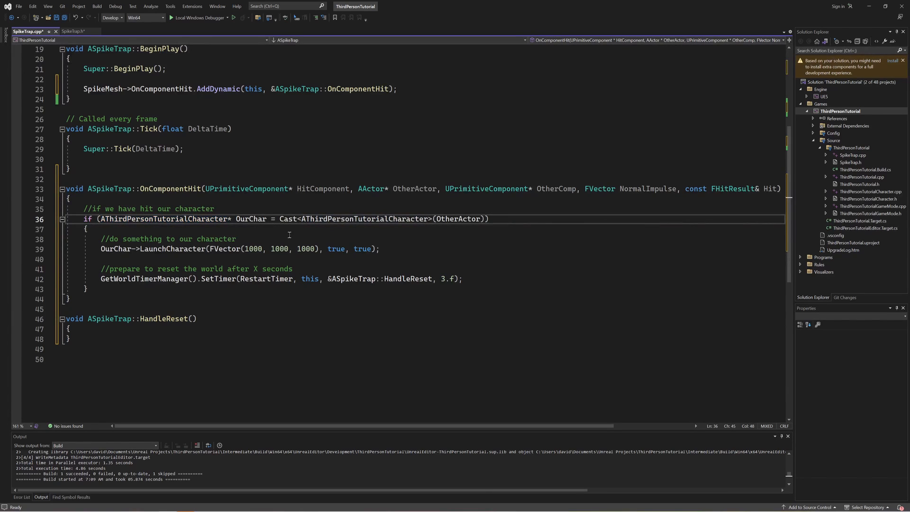
{"action": "left_click", "coordinate": [468, 219]}
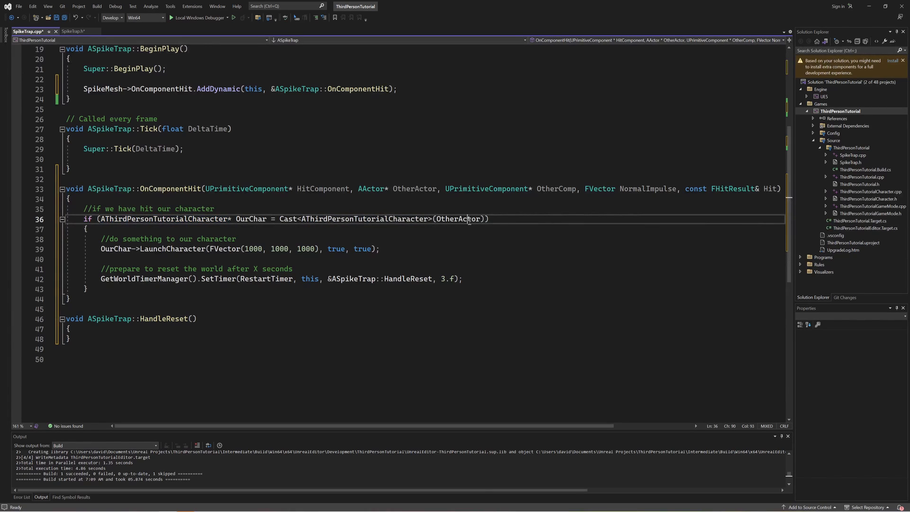
{"action": "double_click", "coordinate": [457, 219]}
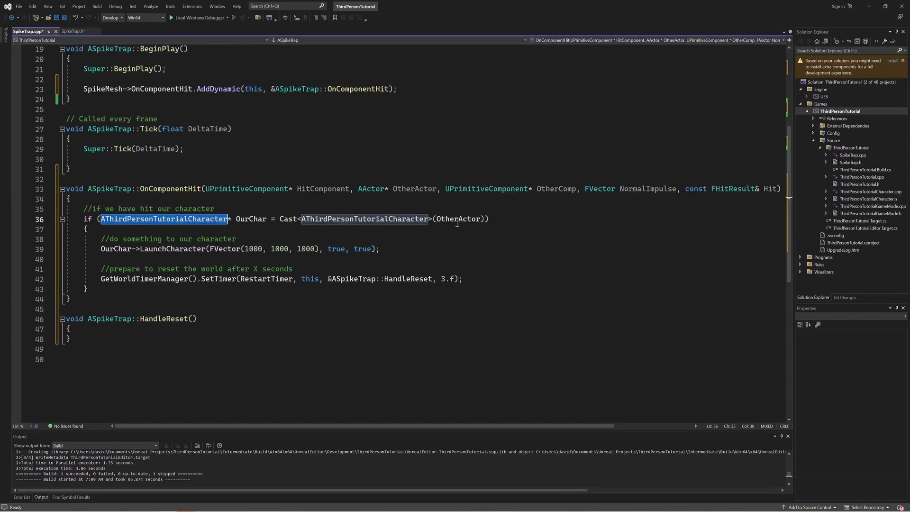
{"action": "double_click", "coordinate": [287, 219]}
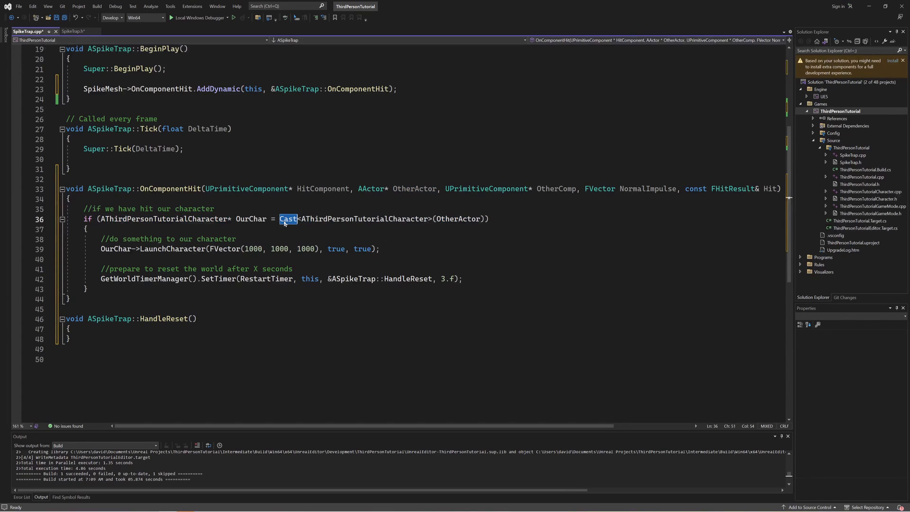
{"action": "mouse_move", "coordinate": [288, 232]}
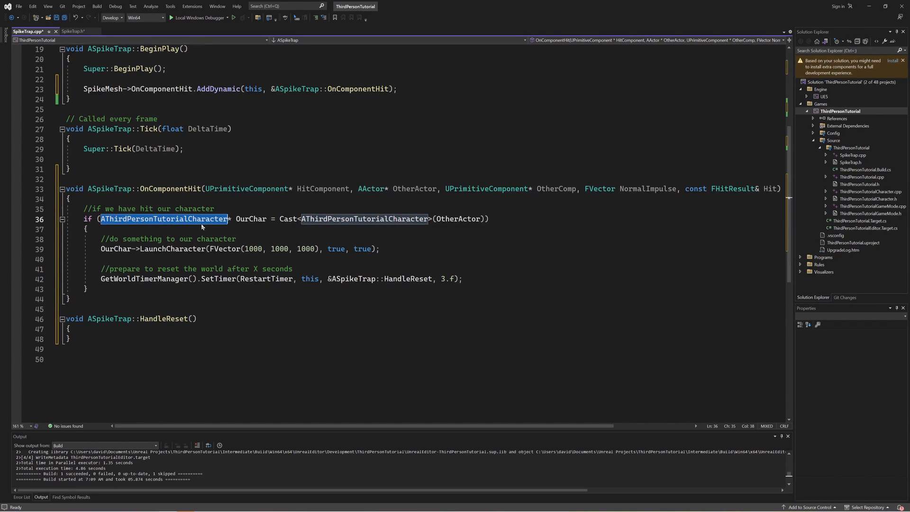
{"action": "mouse_move", "coordinate": [107, 232]}
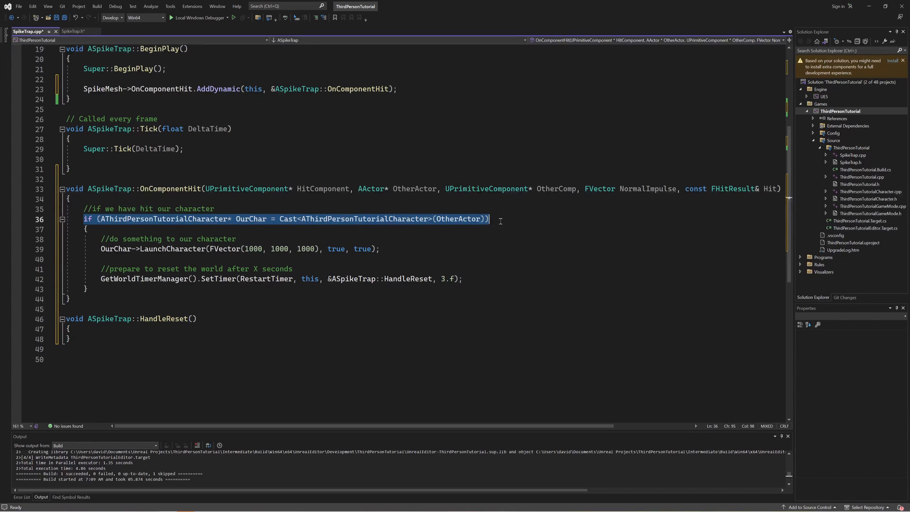
{"action": "double_click", "coordinate": [250, 219]}
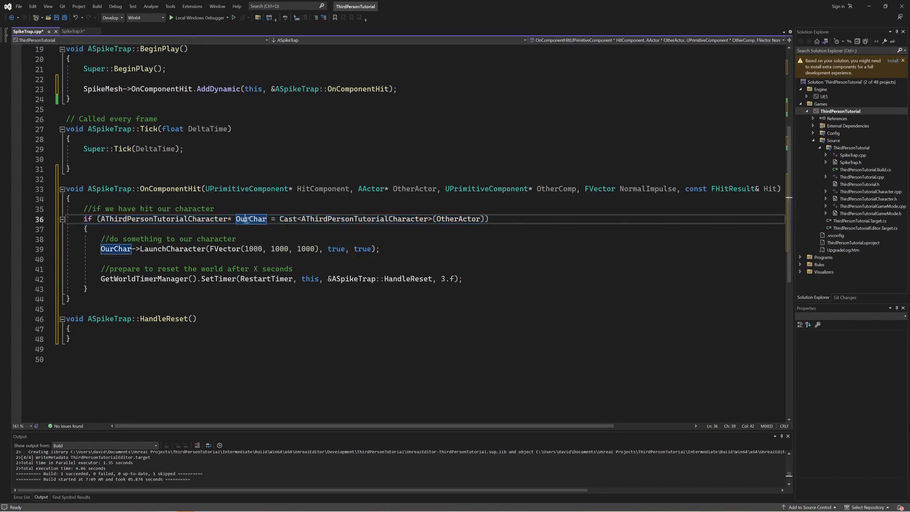
{"action": "mouse_move", "coordinate": [246, 222]}
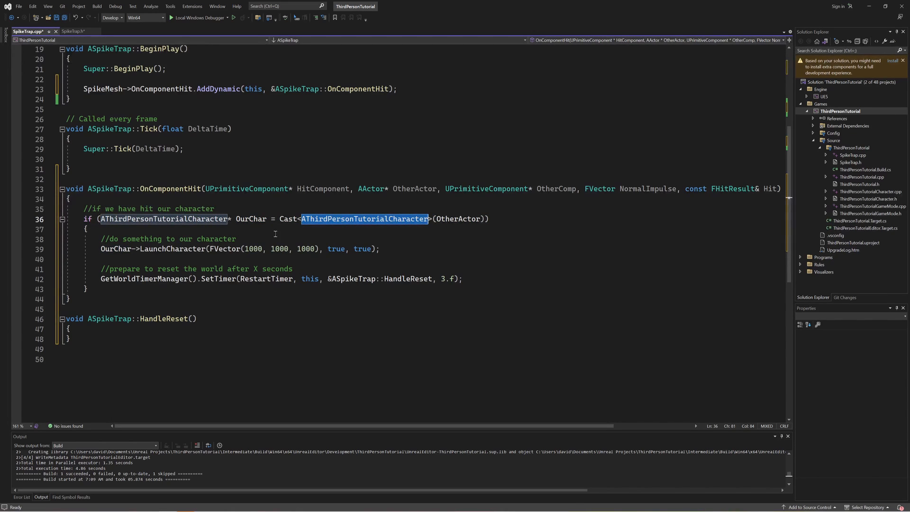
{"action": "double_click", "coordinate": [164, 219]}
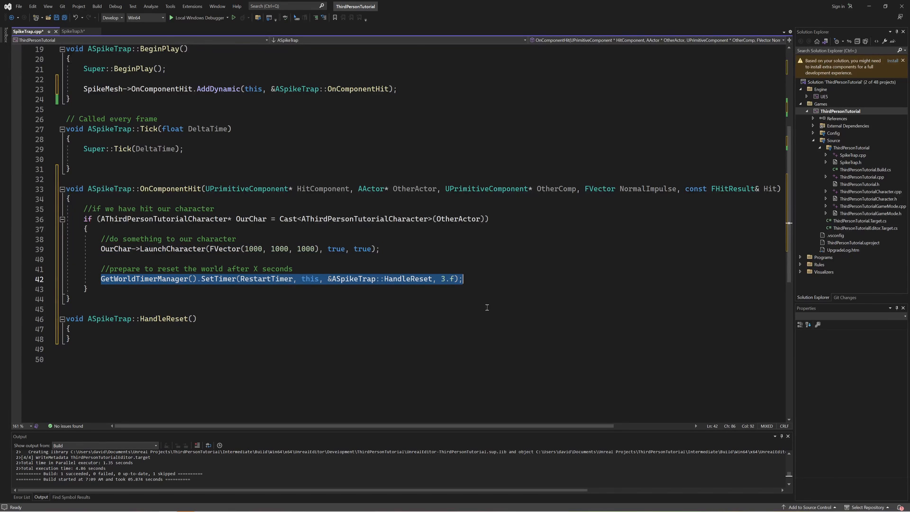
{"action": "mouse_move", "coordinate": [449, 323]}
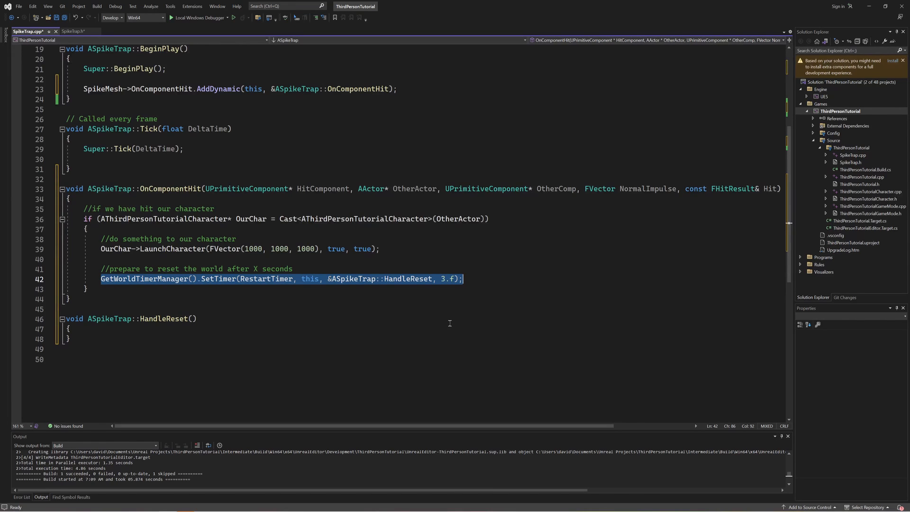
{"action": "mouse_move", "coordinate": [447, 327]}
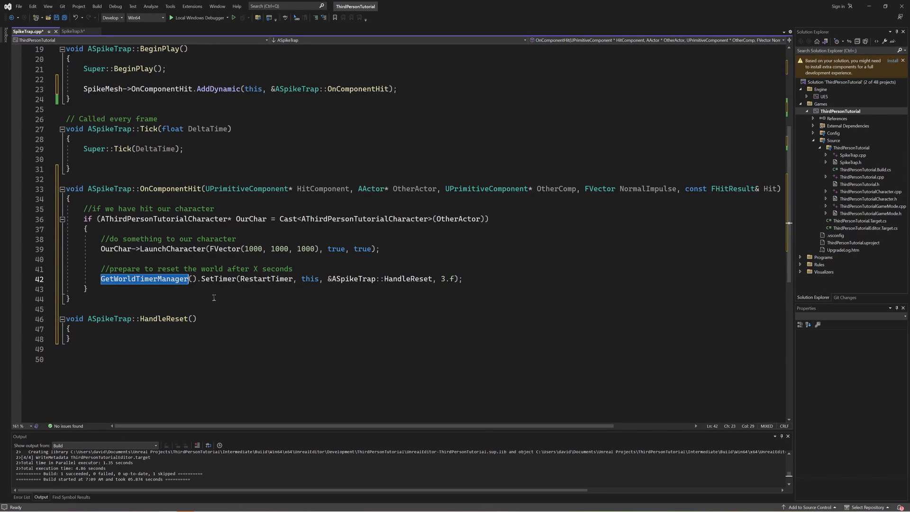
{"action": "double_click", "coordinate": [218, 279]}
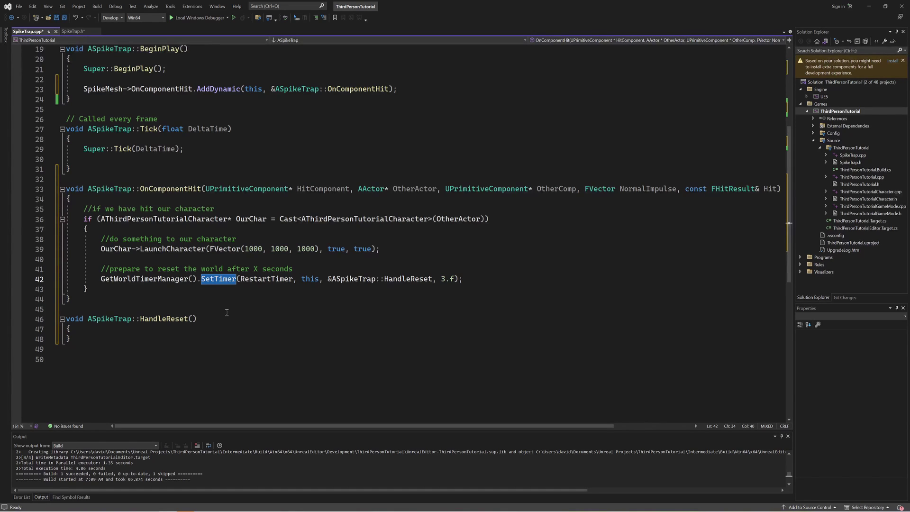
- Trace the SetTimer arguments: RestartTimer in SpikeTrap.h, this, HandleReset and 3.f delay
{"action": "double_click", "coordinate": [266, 279]}
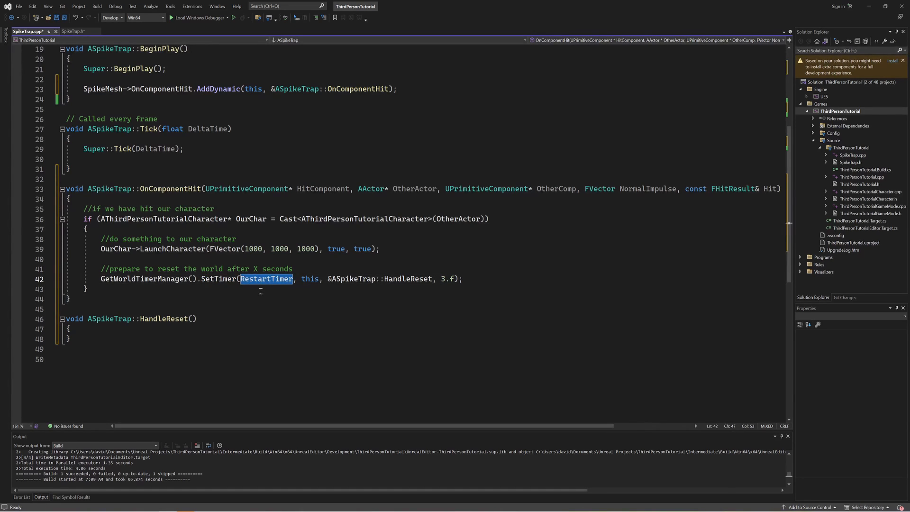
{"action": "left_click", "coordinate": [79, 32]}
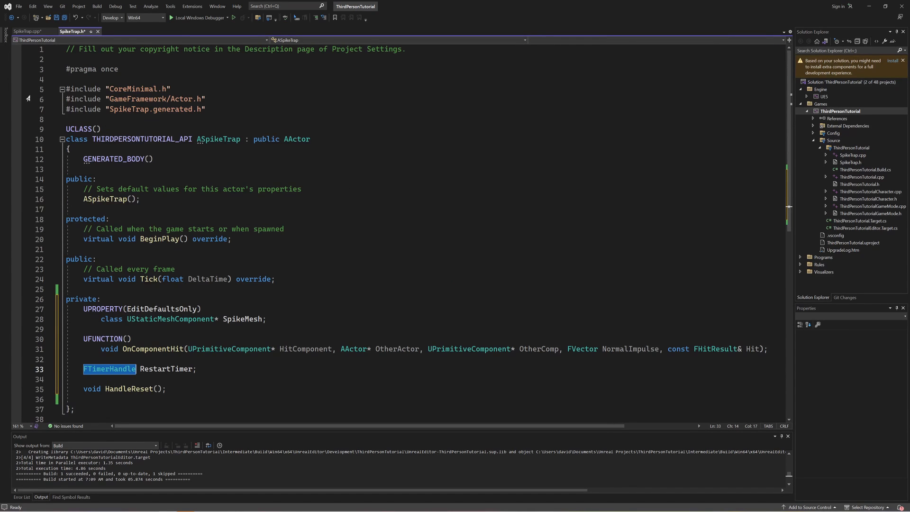
{"action": "left_click", "coordinate": [21, 32]}
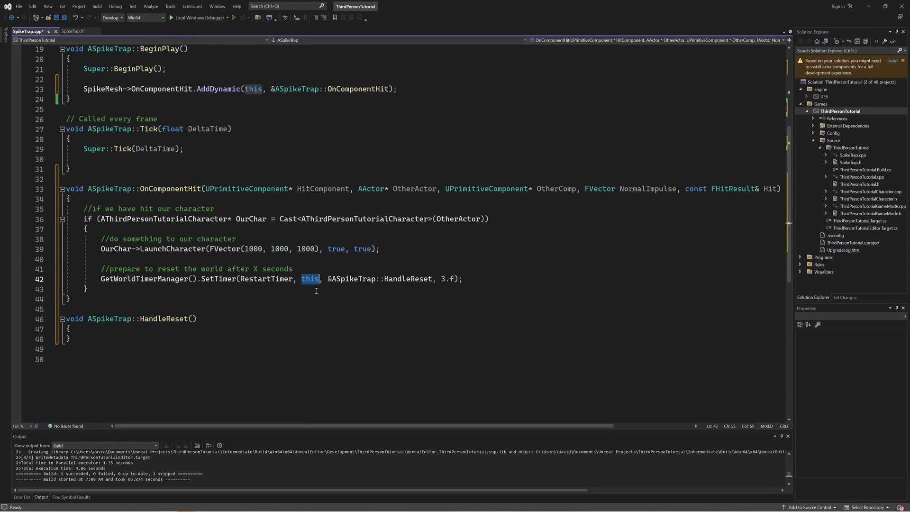
{"action": "double_click", "coordinate": [407, 279]}
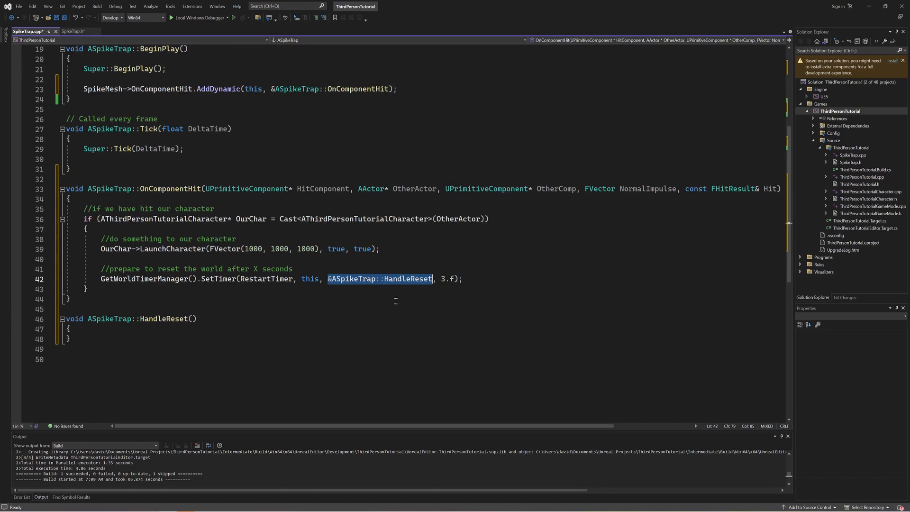
{"action": "double_click", "coordinate": [409, 279]}
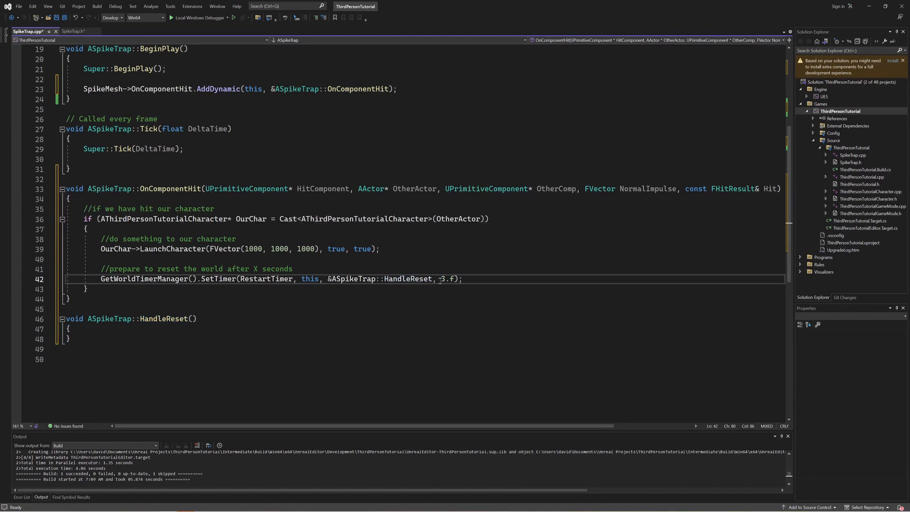
{"action": "double_click", "coordinate": [447, 279]}
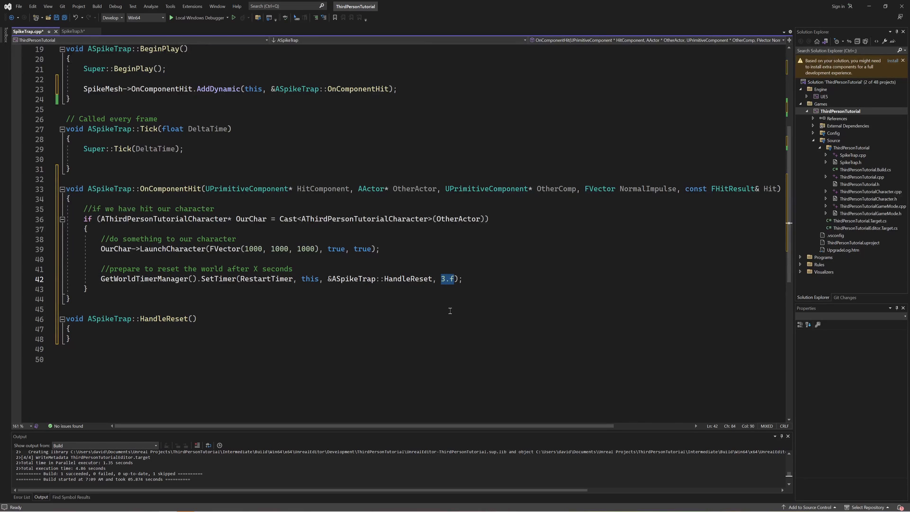
{"action": "double_click", "coordinate": [163, 318]}
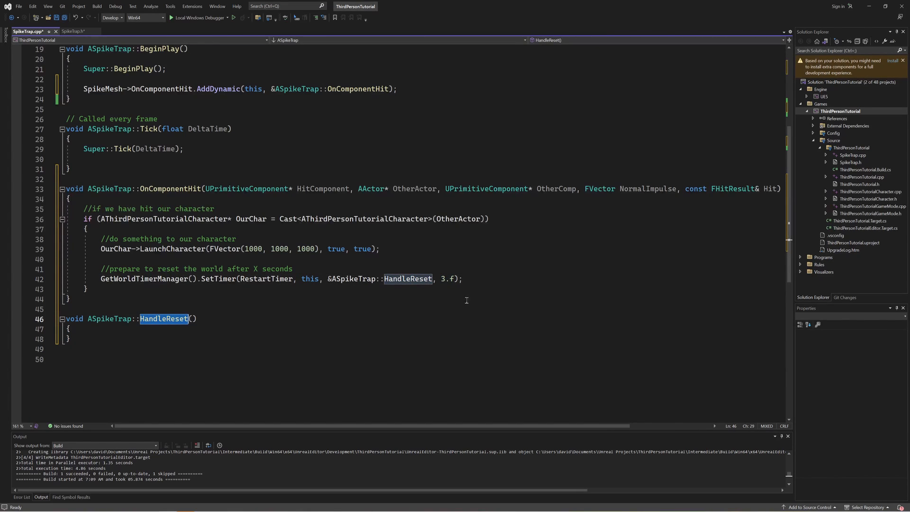
{"action": "mouse_move", "coordinate": [378, 323]}
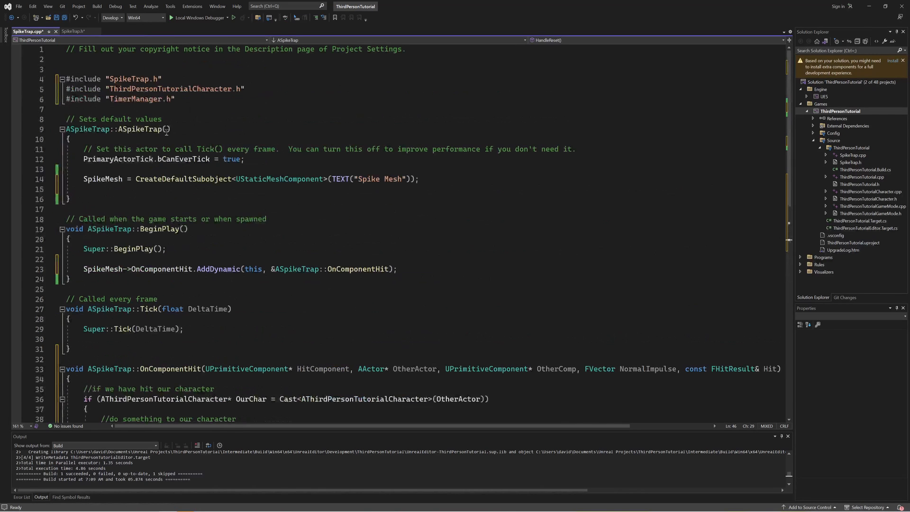
- Include Kismet/GameplayStatics.h; HandleReset gets GetCurrentLevelName and calls OpenLevel with it
{"action": "type", "text": "#include \"Kismet/GameplayStatics.h\""}
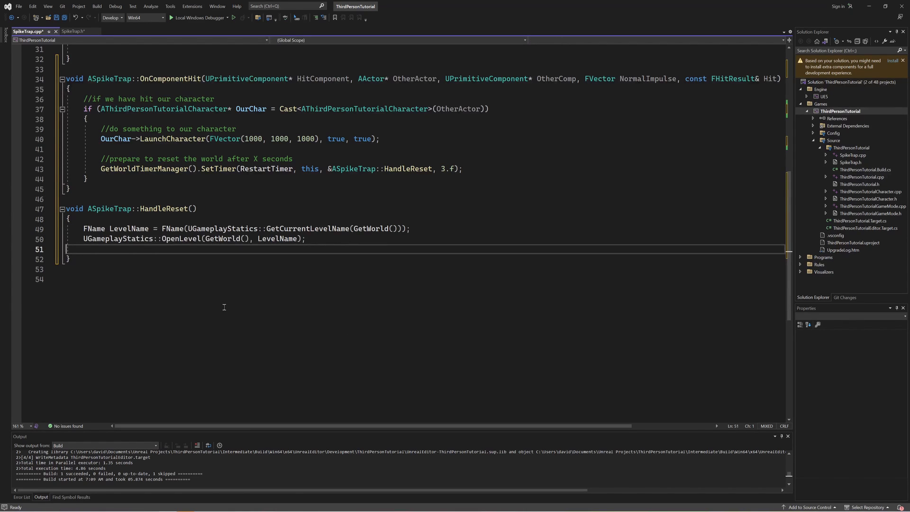
{"action": "type", "text": "UGameplayStatics::Ope"}
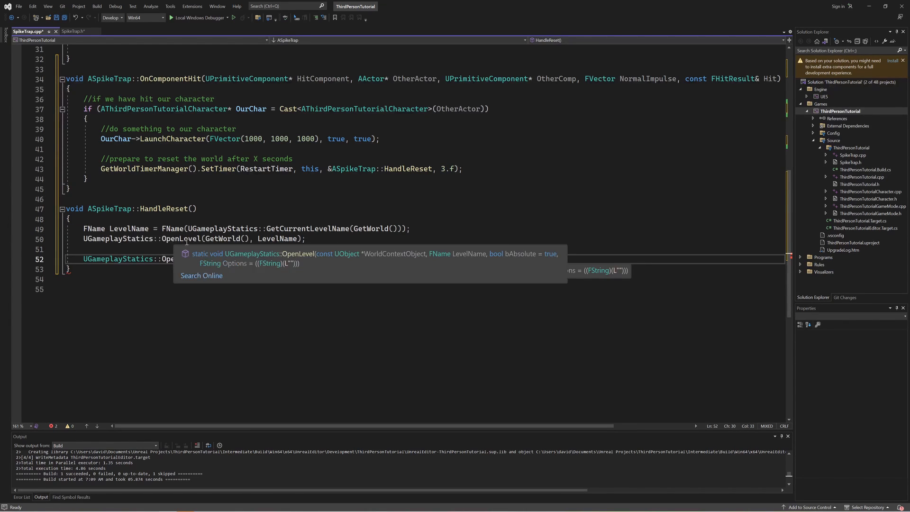
{"action": "type", "text": "("}
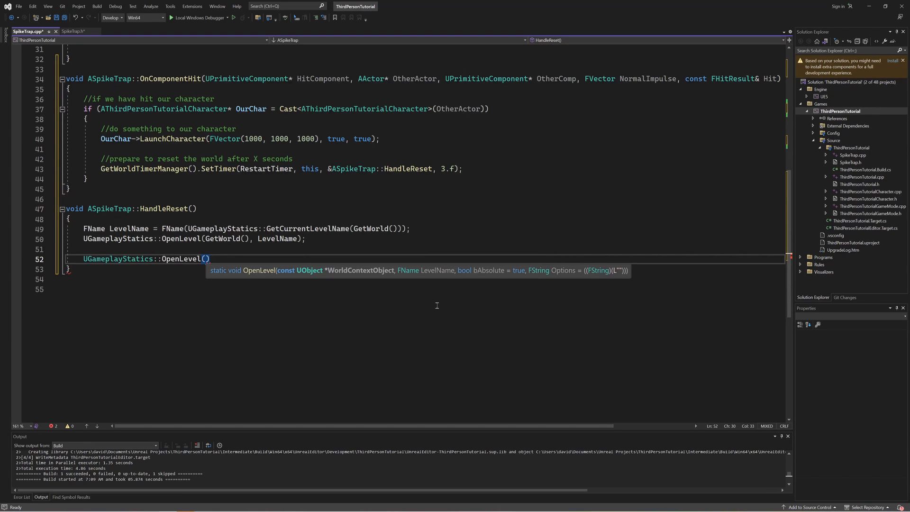
{"action": "mouse_move", "coordinate": [447, 281]}
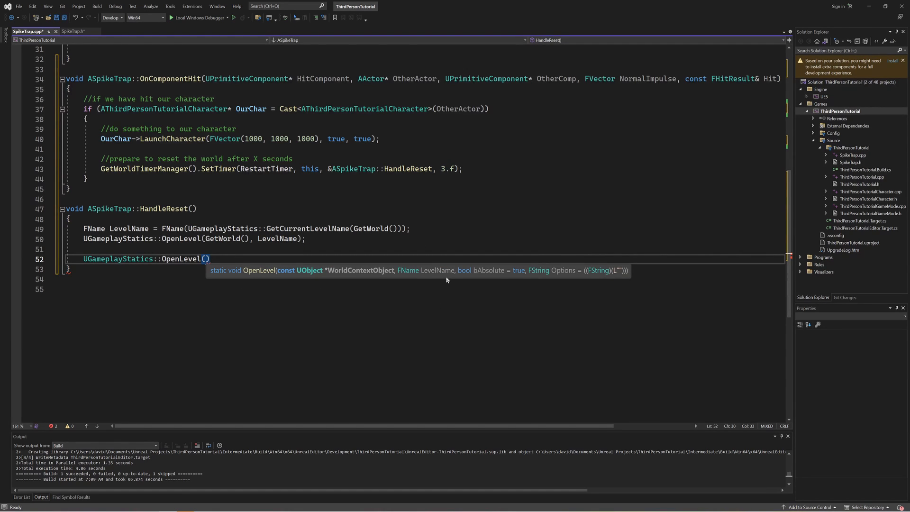
{"action": "mouse_move", "coordinate": [417, 276]}
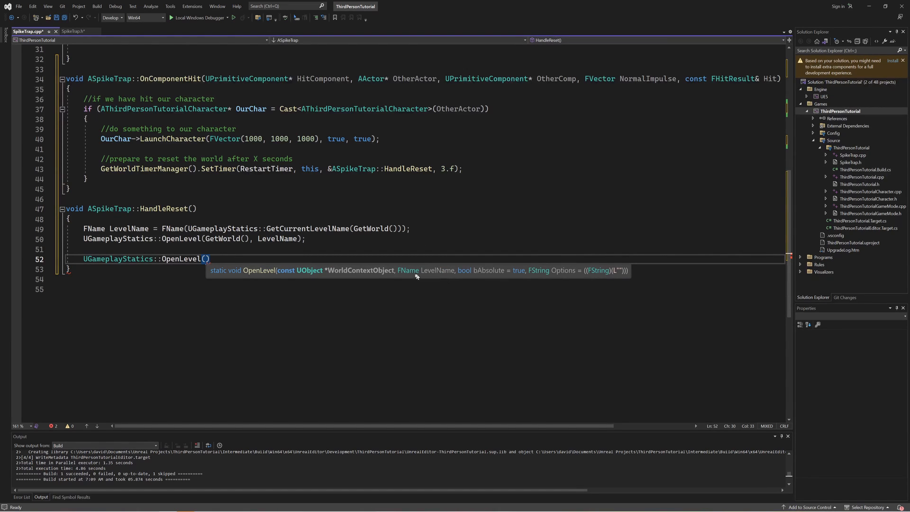
{"action": "mouse_move", "coordinate": [407, 278]}
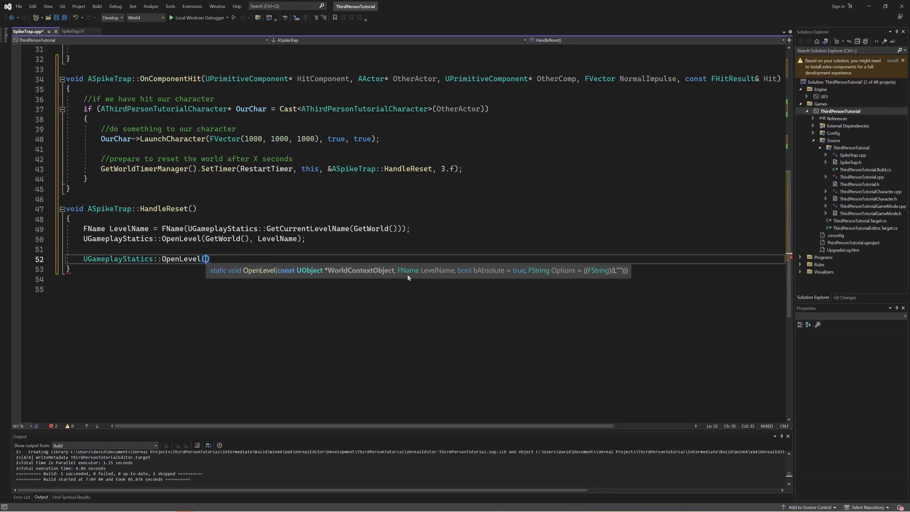
{"action": "mouse_move", "coordinate": [285, 228]}
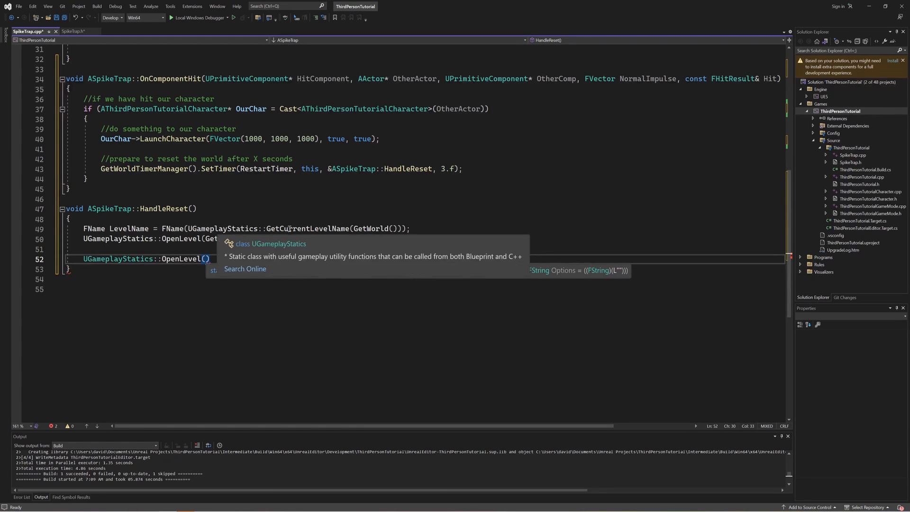
{"action": "double_click", "coordinate": [307, 229]}
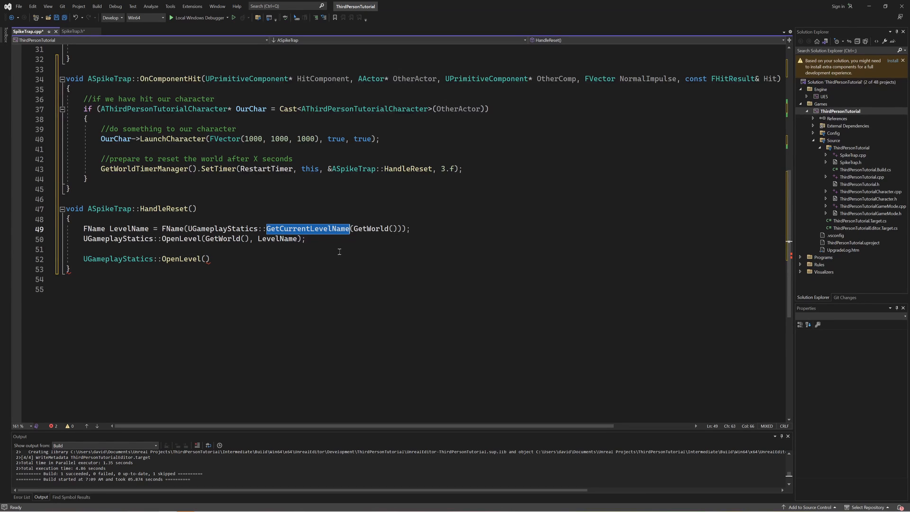
{"action": "mouse_move", "coordinate": [343, 255]}
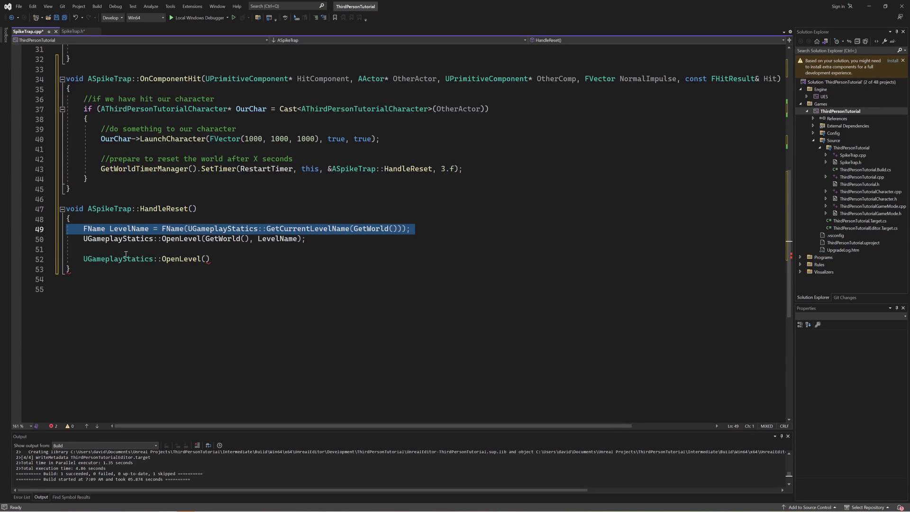
{"action": "double_click", "coordinate": [94, 228]}
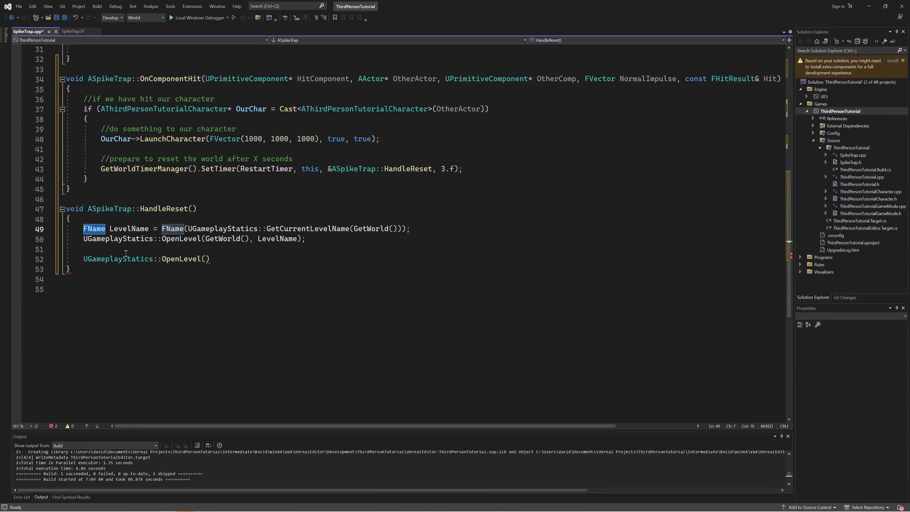
{"action": "double_click", "coordinate": [129, 228]}
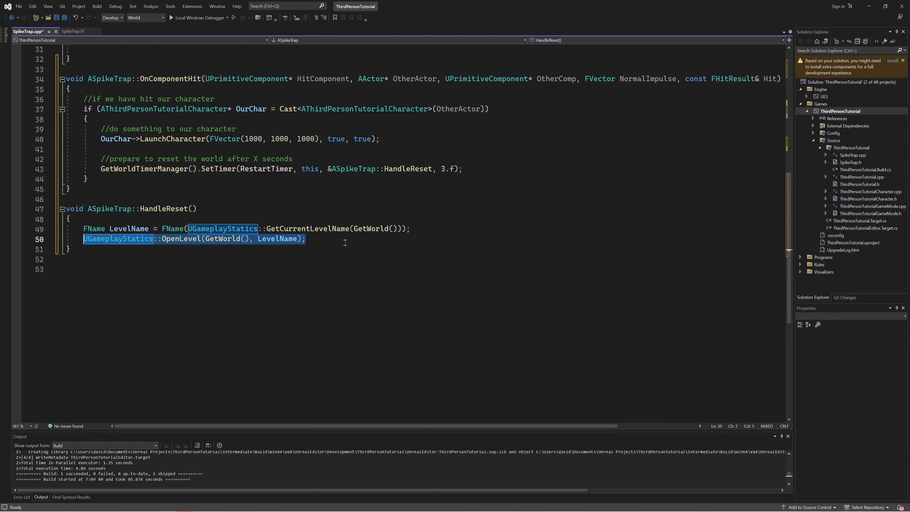
- Save to recompile, then create the MySpikeTrap Blueprint based on the SpikeTrap class
{"action": "key", "text": "Ctrl+S"}
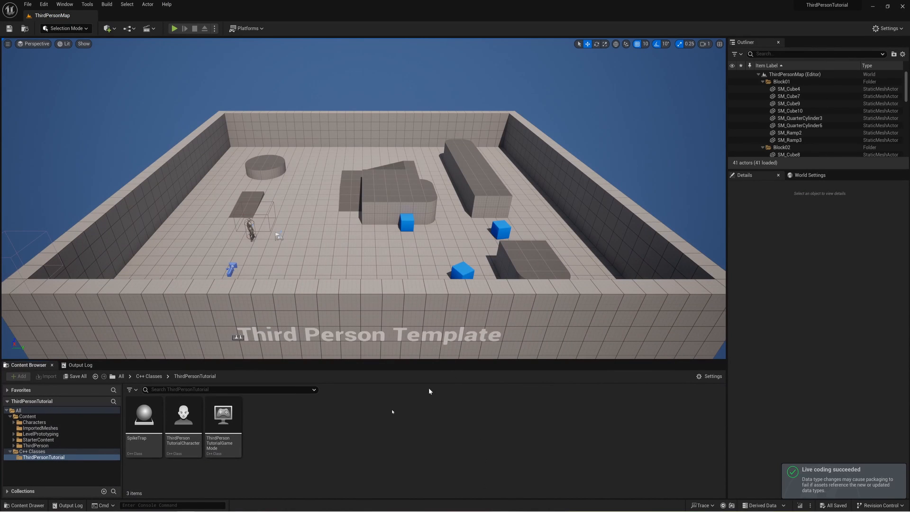
{"action": "right_click", "coordinate": [143, 415]}
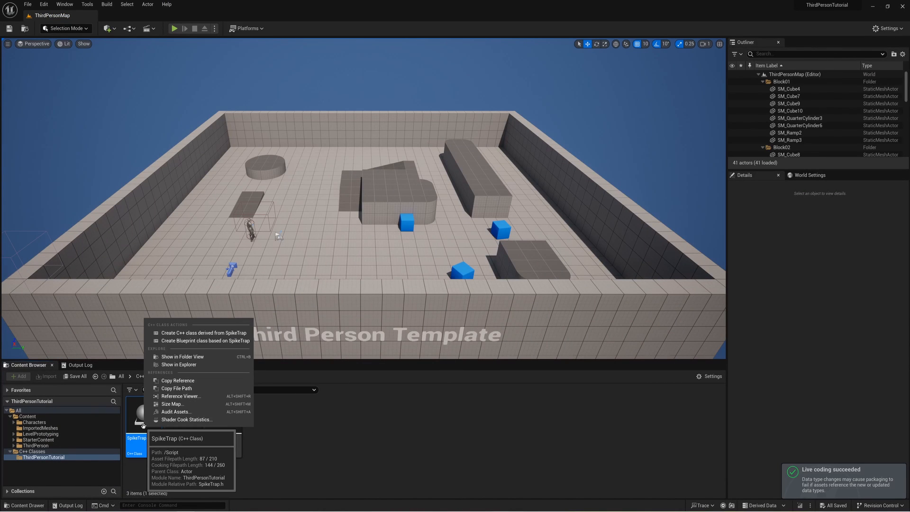
{"action": "left_click", "coordinate": [205, 341]}
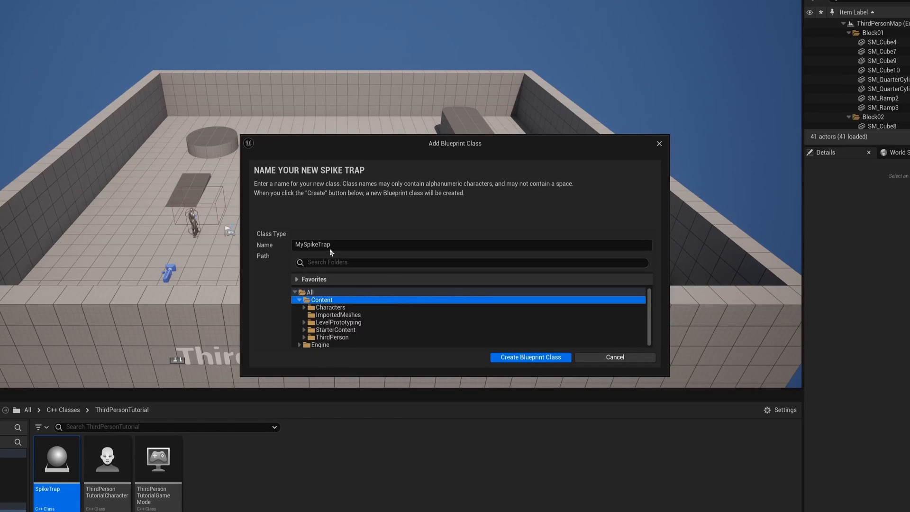
{"action": "mouse_move", "coordinate": [504, 368]}
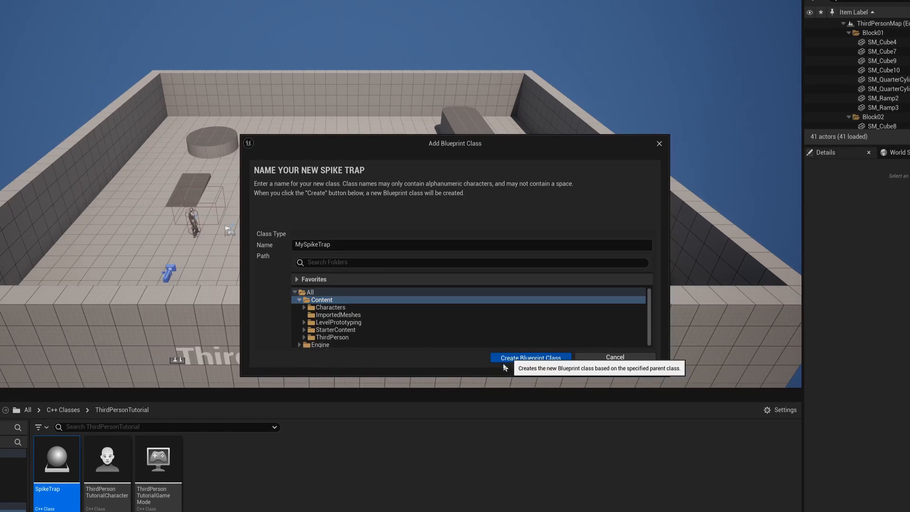
{"action": "left_click", "coordinate": [531, 357]}
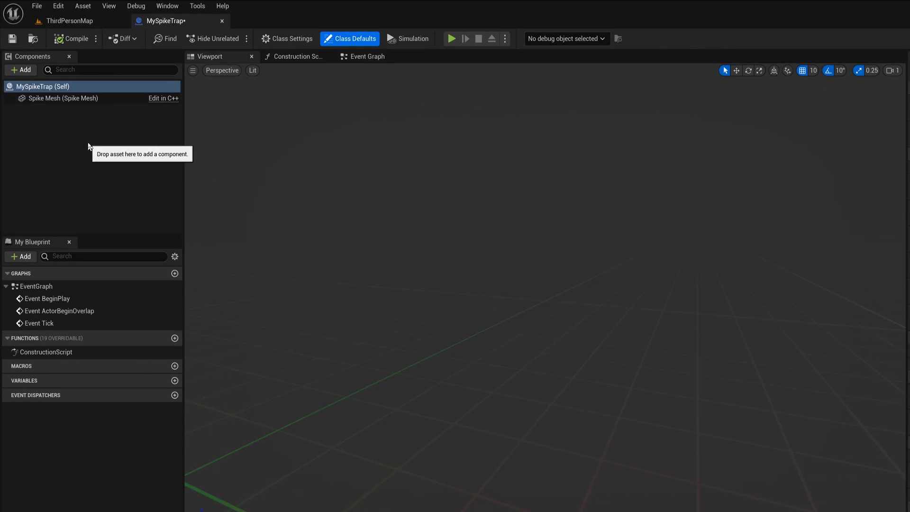
- Give the Spike Mesh the spiketrap static mesh and red LevelColoration material, compiling after each
{"action": "left_click", "coordinate": [62, 98]}
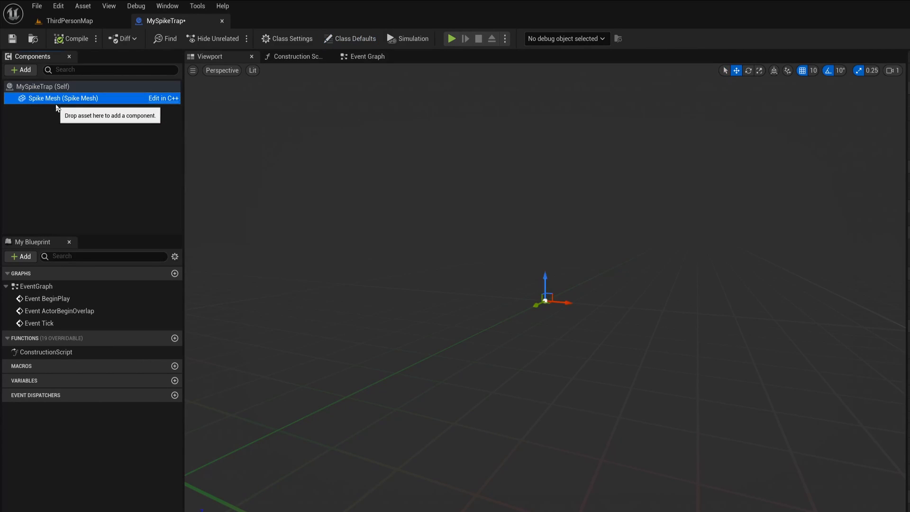
{"action": "mouse_move", "coordinate": [406, 232]}
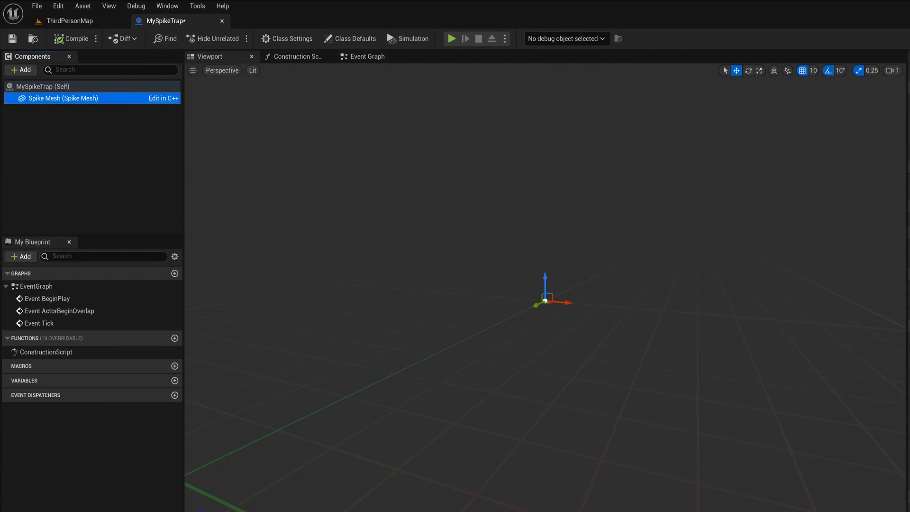
{"action": "left_click", "coordinate": [844, 163]}
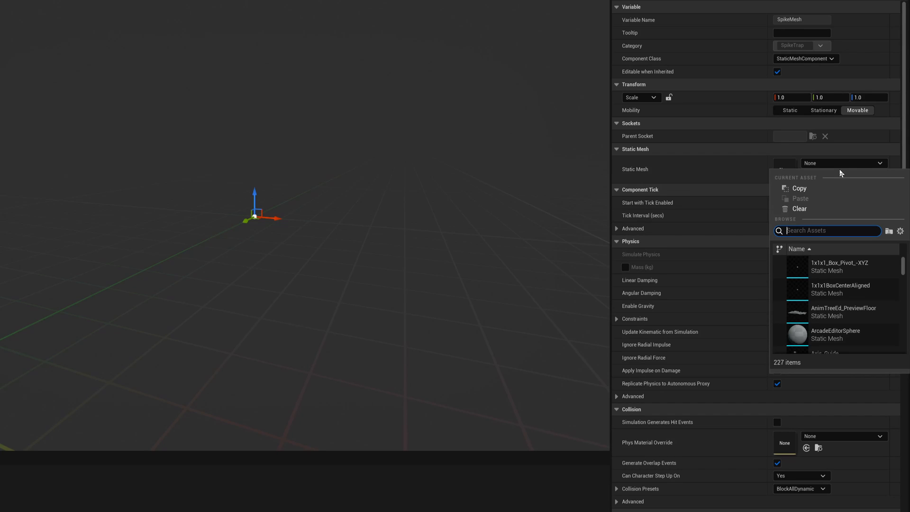
{"action": "type", "text": "spike"}
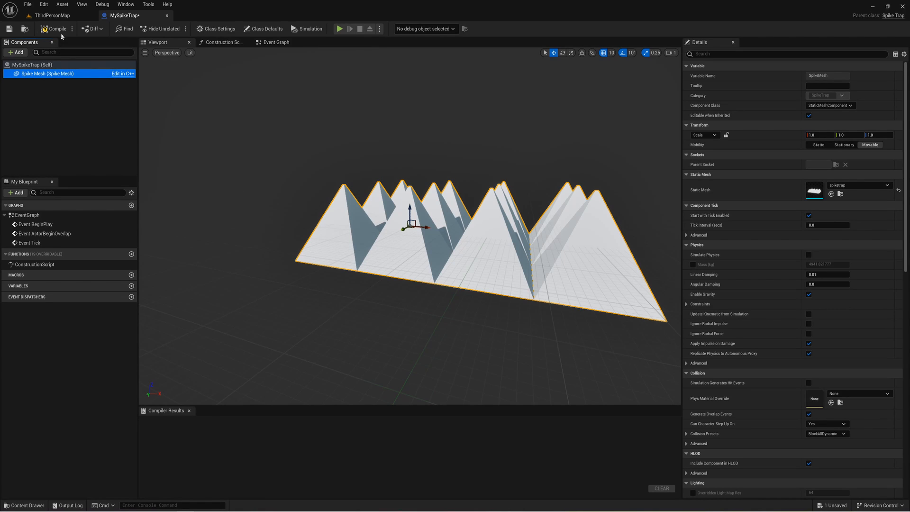
{"action": "mouse_move", "coordinate": [68, 34]}
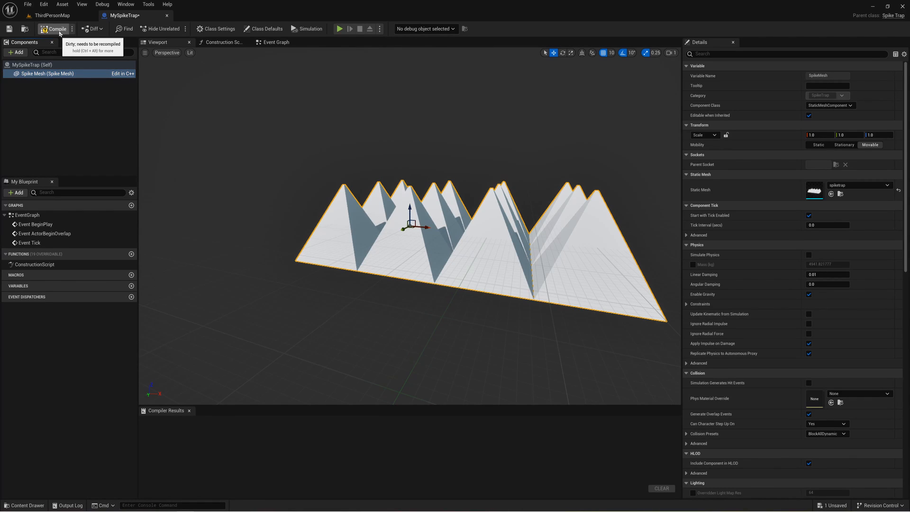
{"action": "left_click", "coordinate": [859, 216]}
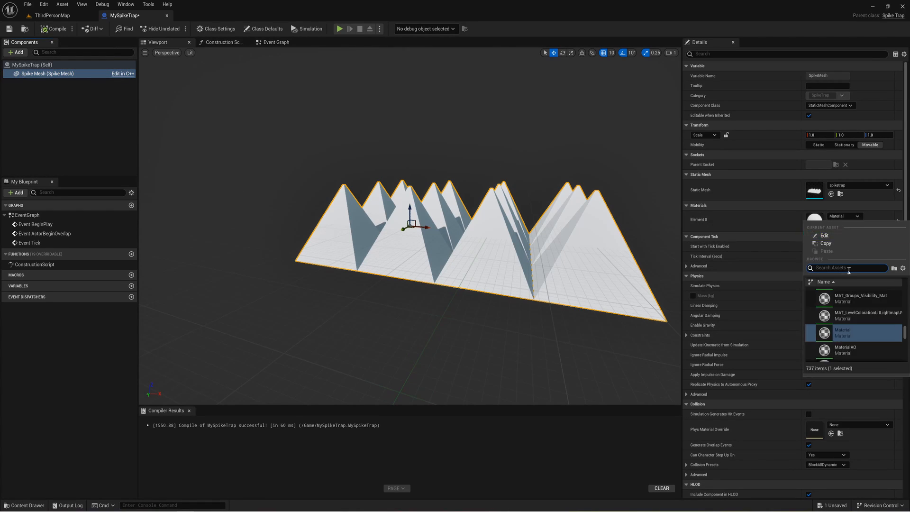
{"action": "left_click", "coordinate": [864, 315]}
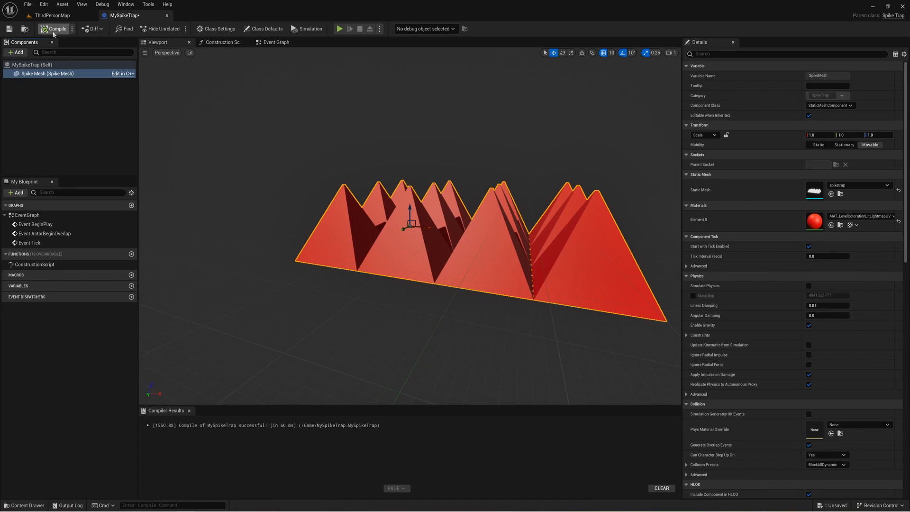
{"action": "left_click", "coordinate": [52, 29]}
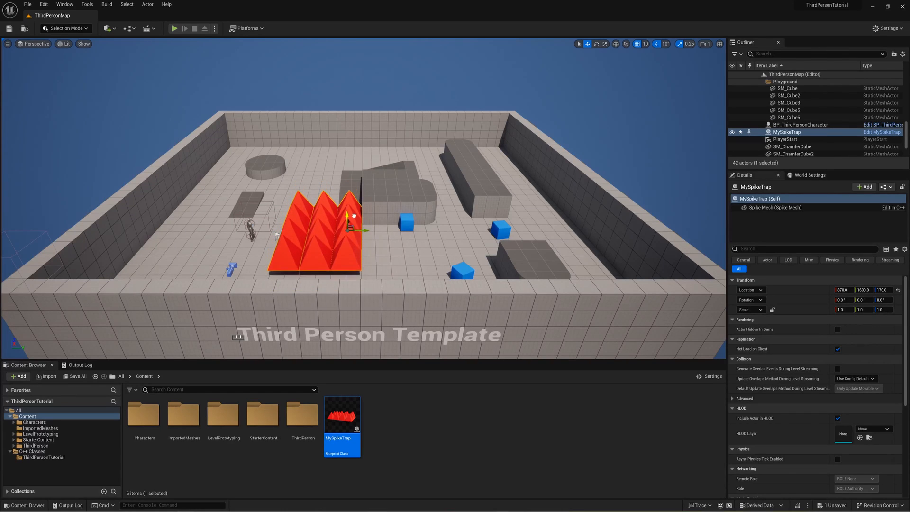
- Drop a quarter-scale MySpikeTrap onto the ThirdPersonMap floor and play the level
{"action": "left_click_drag", "start_coordinate": [346, 215], "coordinate": [349, 223]}
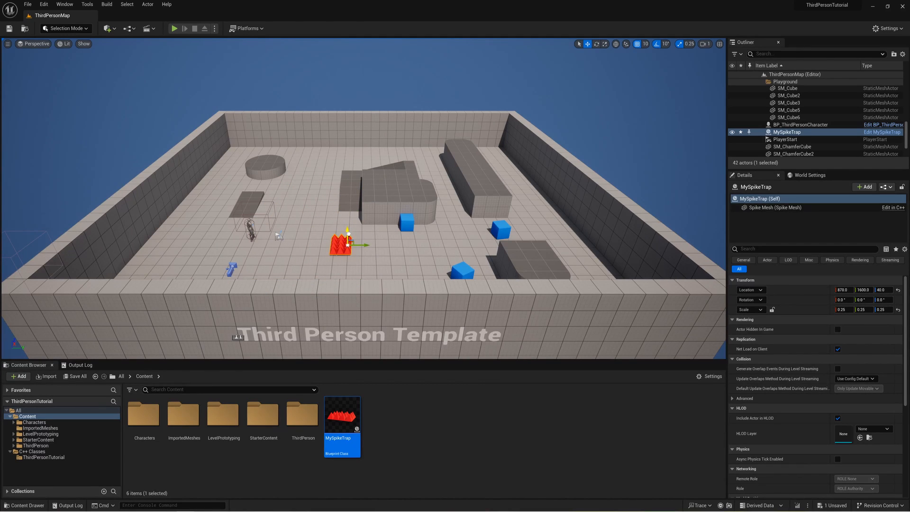
{"action": "left_click", "coordinate": [173, 28]}
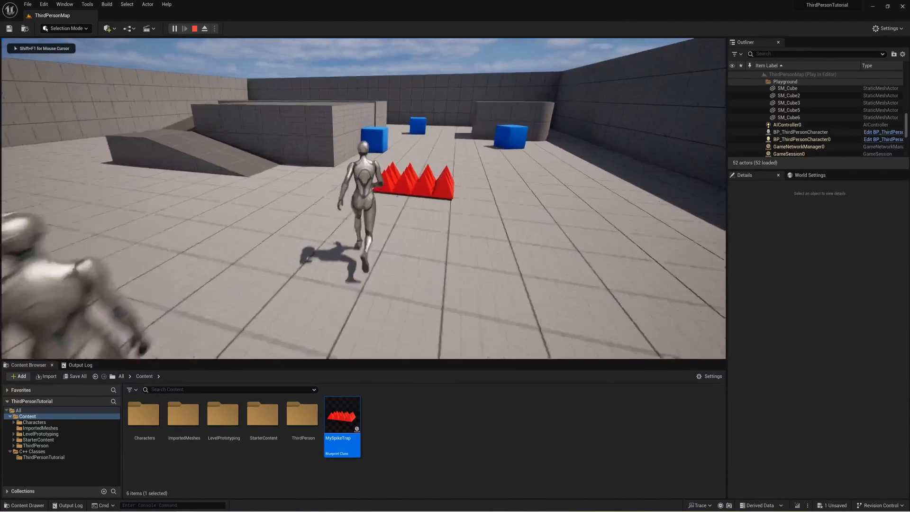